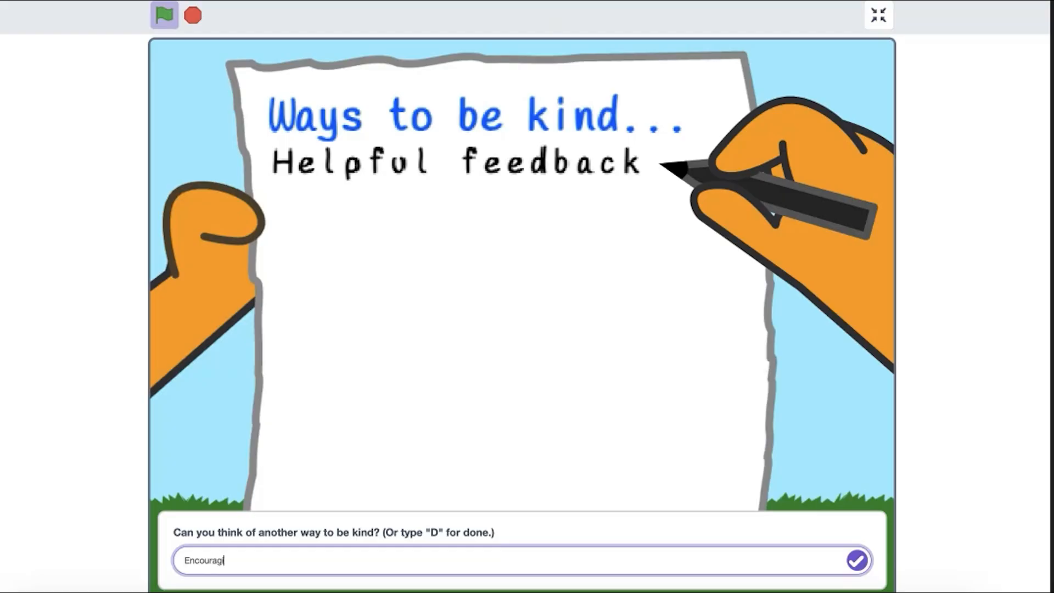
Create a new project with text-tool costumes for lowercase 'a' and uppercase 'A'
{"action": "left_click", "coordinate": [856, 560]}
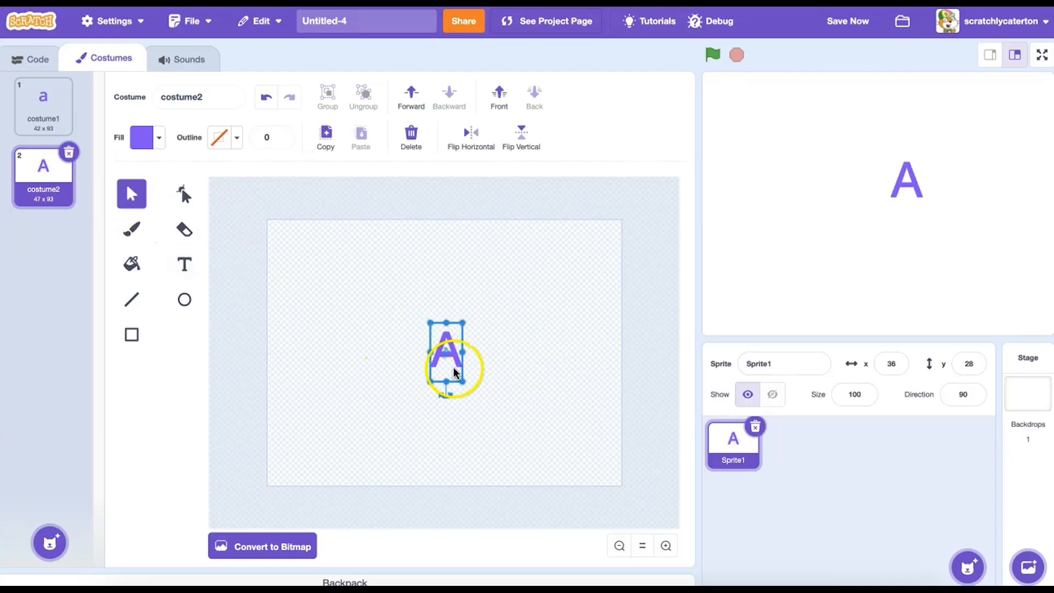
Duplicate the uppercase A costume and edit the copy into another letter costume
{"action": "right_click", "coordinate": [43, 173]}
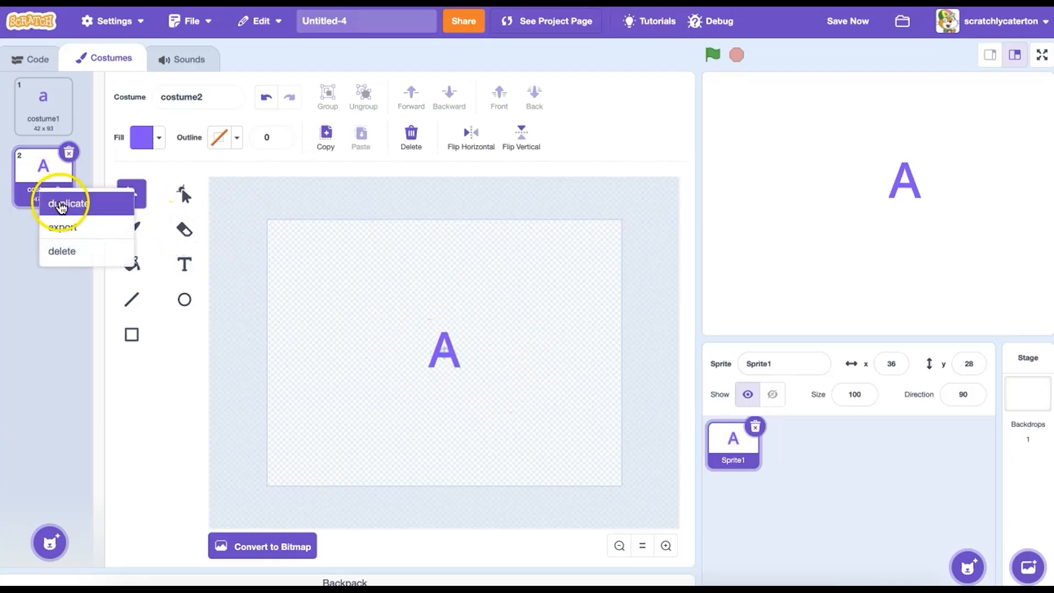
{"action": "left_click", "coordinate": [67, 204]}
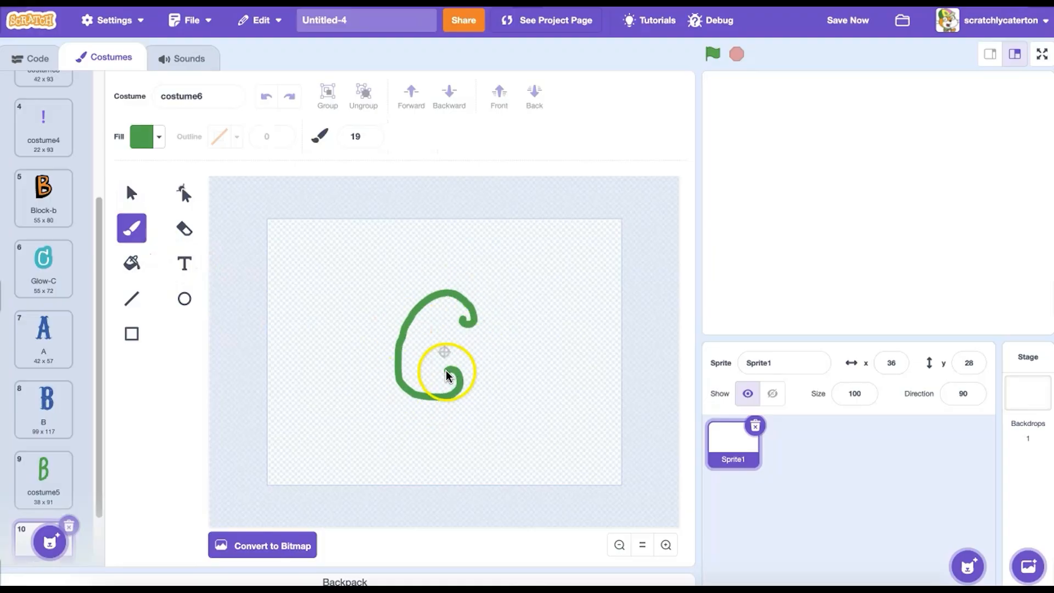
{"action": "left_click", "coordinate": [131, 193]}
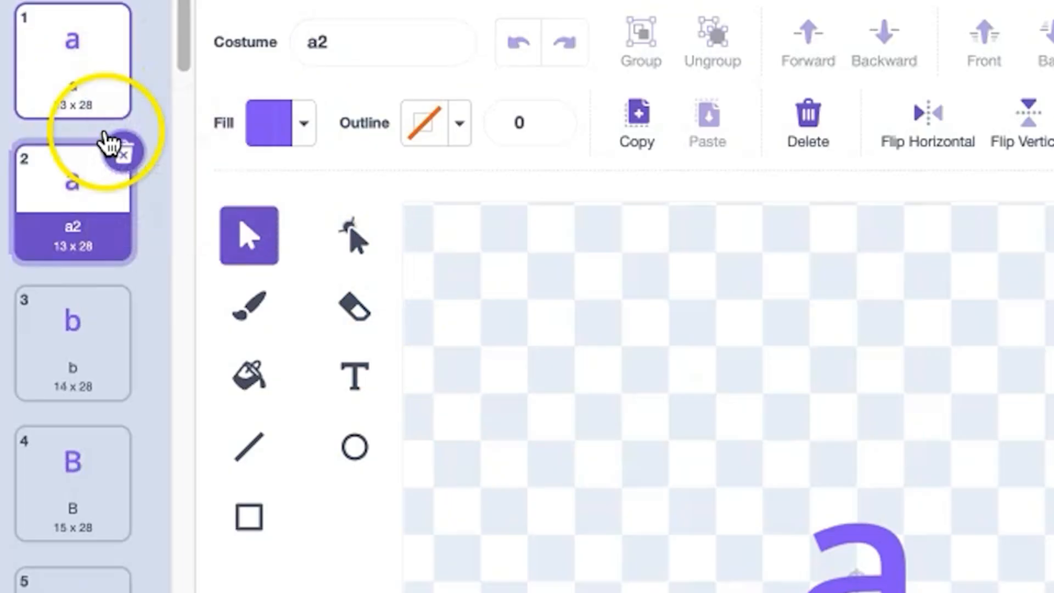
Duplicate costume 'a', clear its drawing to leave a blank costume, and start renaming it
{"action": "left_click", "coordinate": [355, 377]}
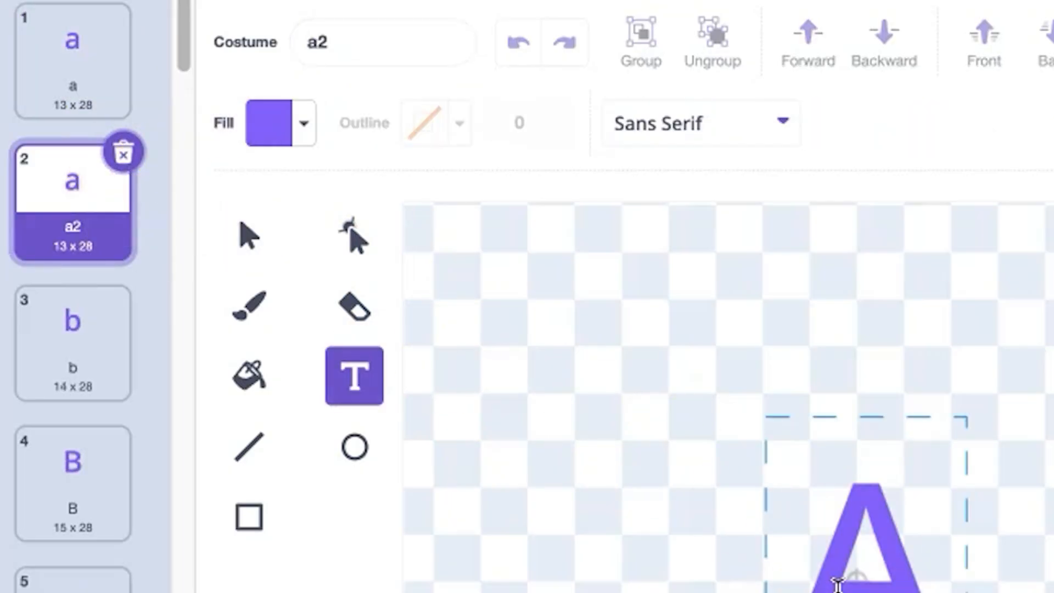
{"action": "left_click", "coordinate": [247, 237]}
{"action": "type", "text": "A"}
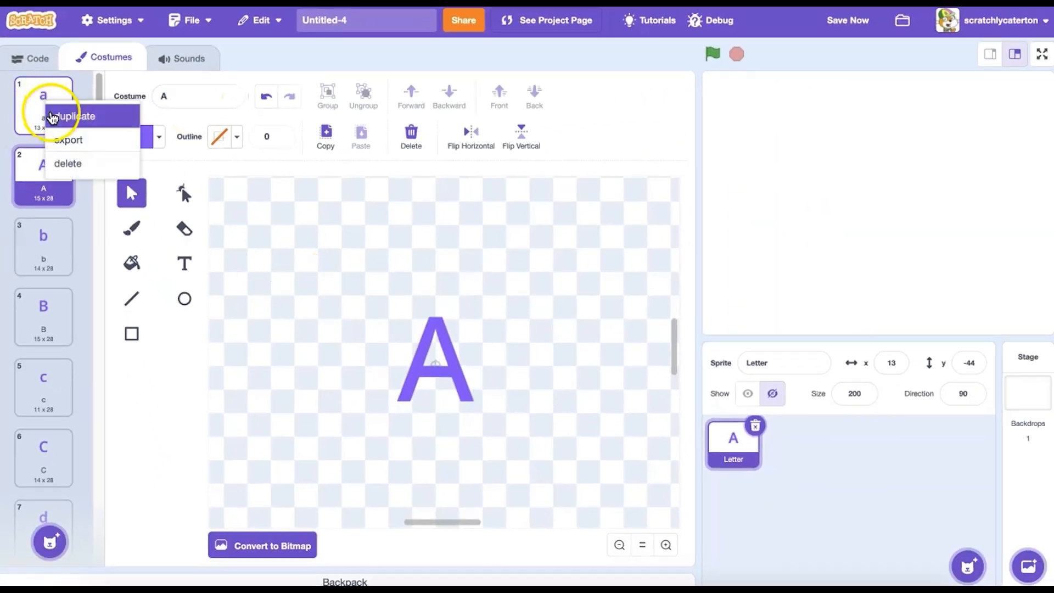
{"action": "left_click", "coordinate": [71, 116]}
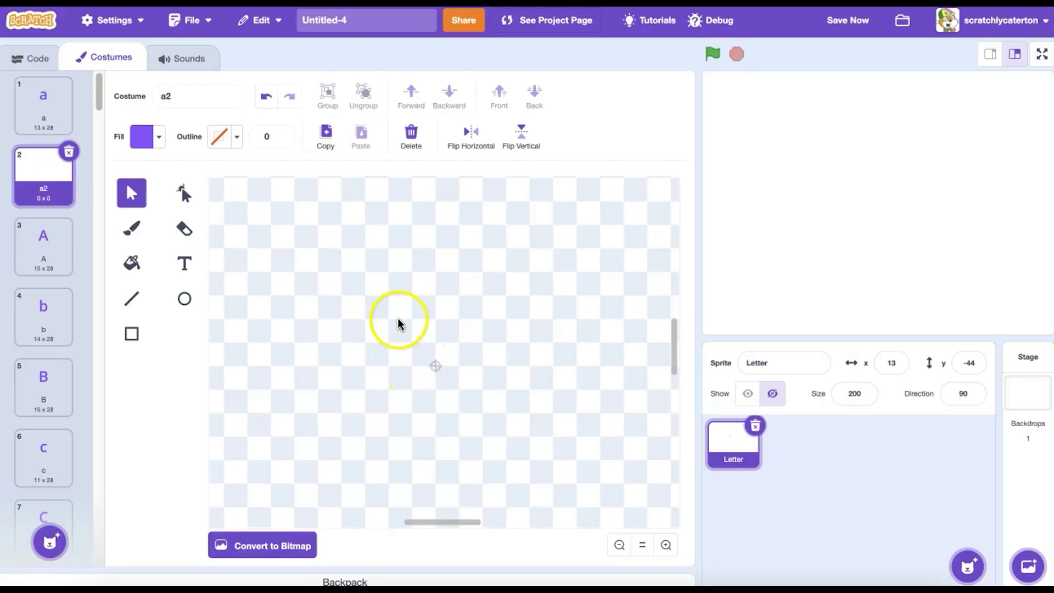
{"action": "left_click", "coordinate": [197, 96]}
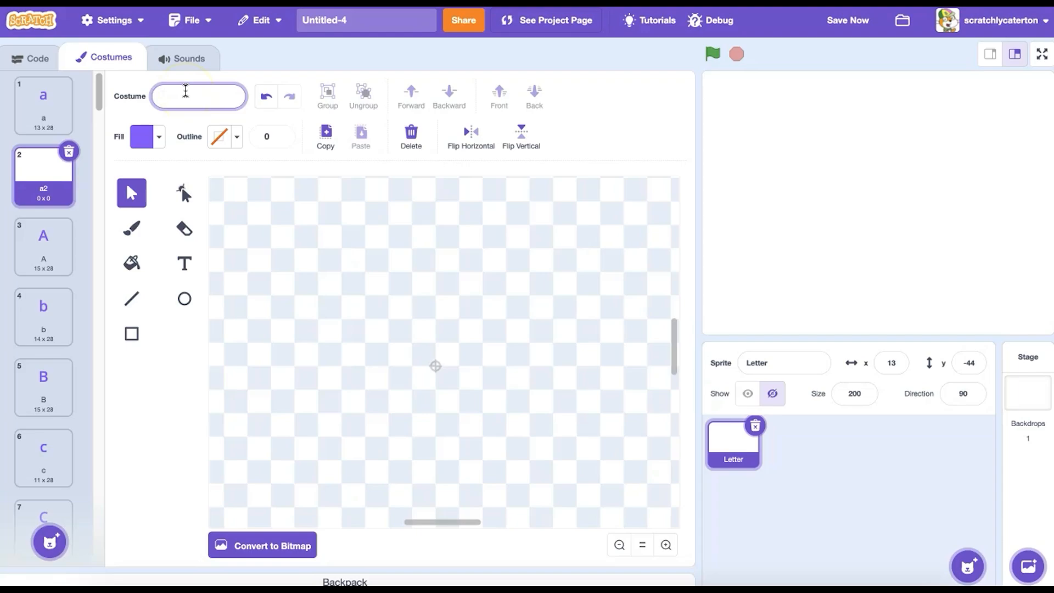
{"action": "left_click", "coordinate": [31, 58]}
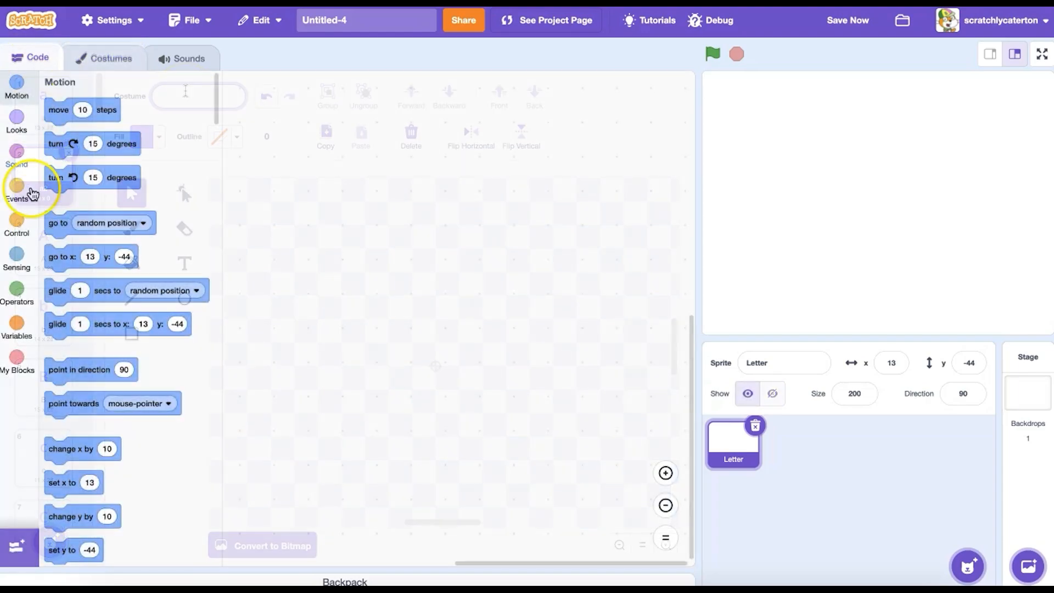
Place a 'letter of' Operators block with Hello! and test which character it reports
{"action": "left_click", "coordinate": [18, 289]}
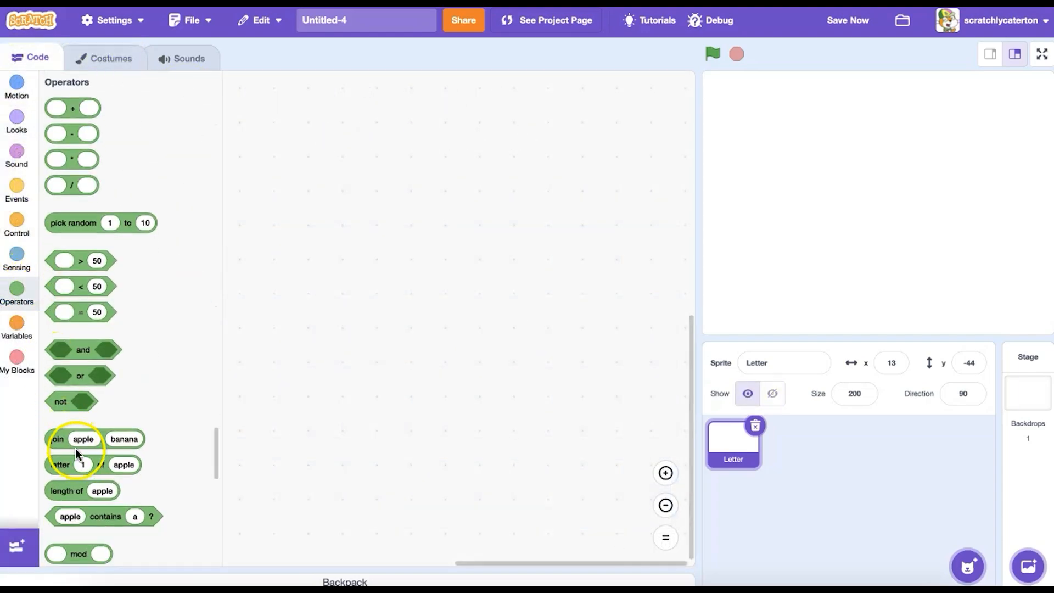
{"action": "left_click_drag", "start_coordinate": [74, 464], "coordinate": [384, 264]}
{"action": "type", "text": "Hel"}
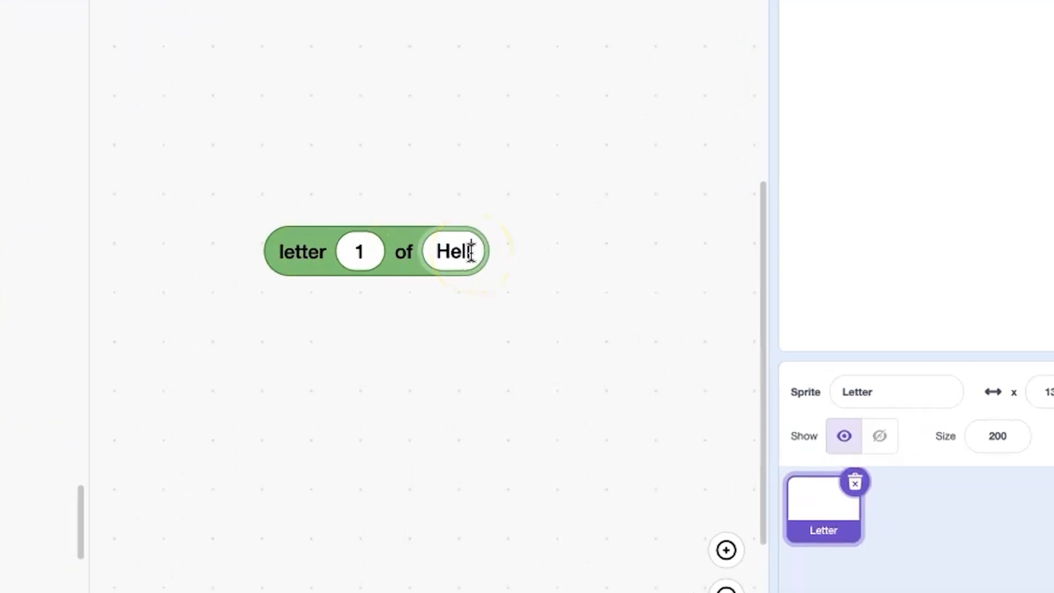
{"action": "left_click", "coordinate": [300, 252]}
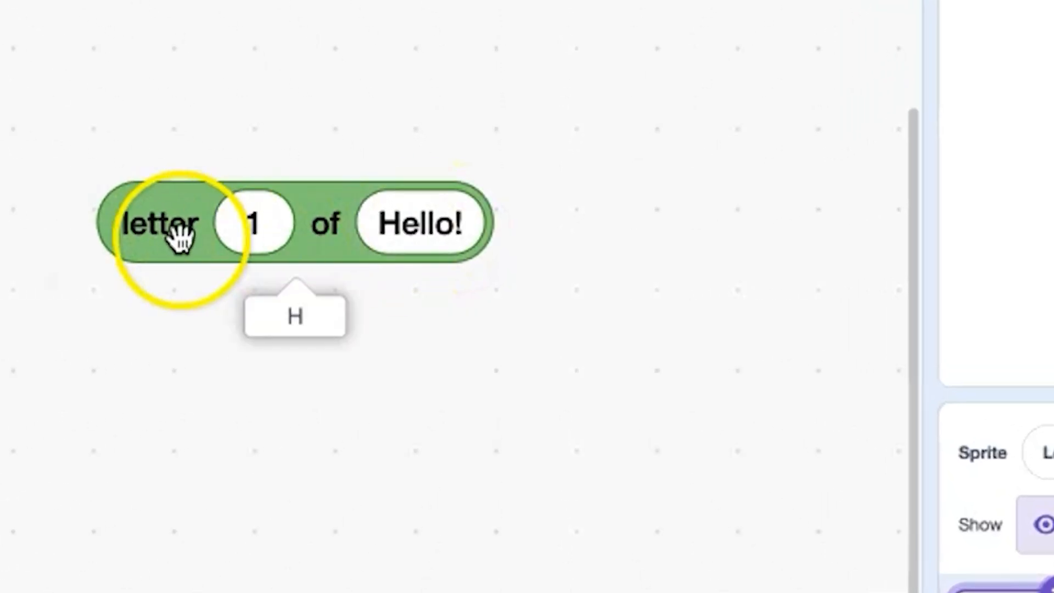
{"action": "left_click", "coordinate": [251, 223]}
{"action": "type", "text": "2"}
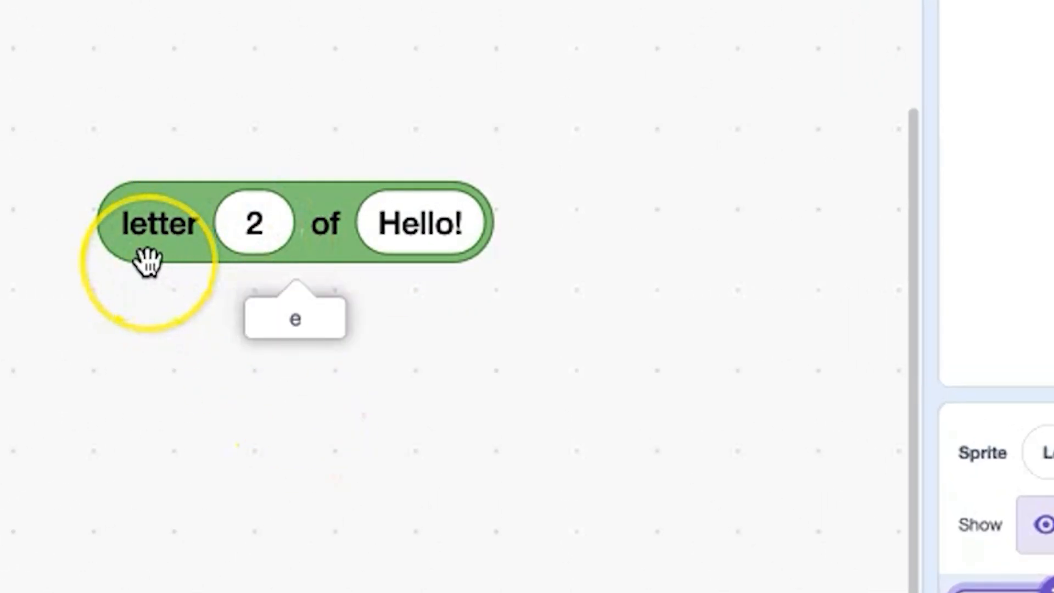
{"action": "left_click", "coordinate": [255, 223]}
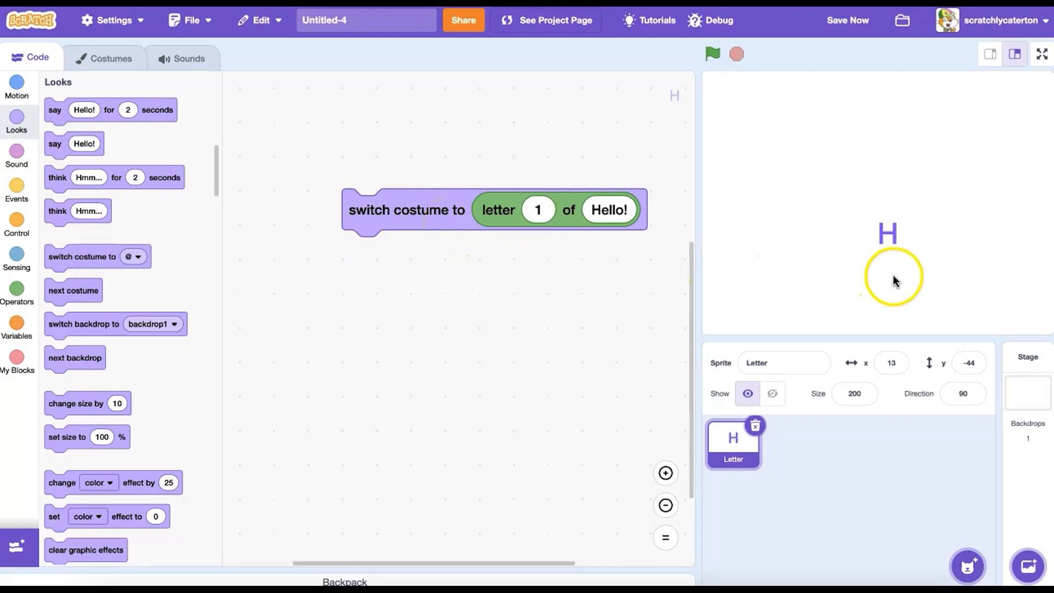
Change the letter position to 2 and run the switch-costume block to show e
{"action": "left_click", "coordinate": [538, 209]}
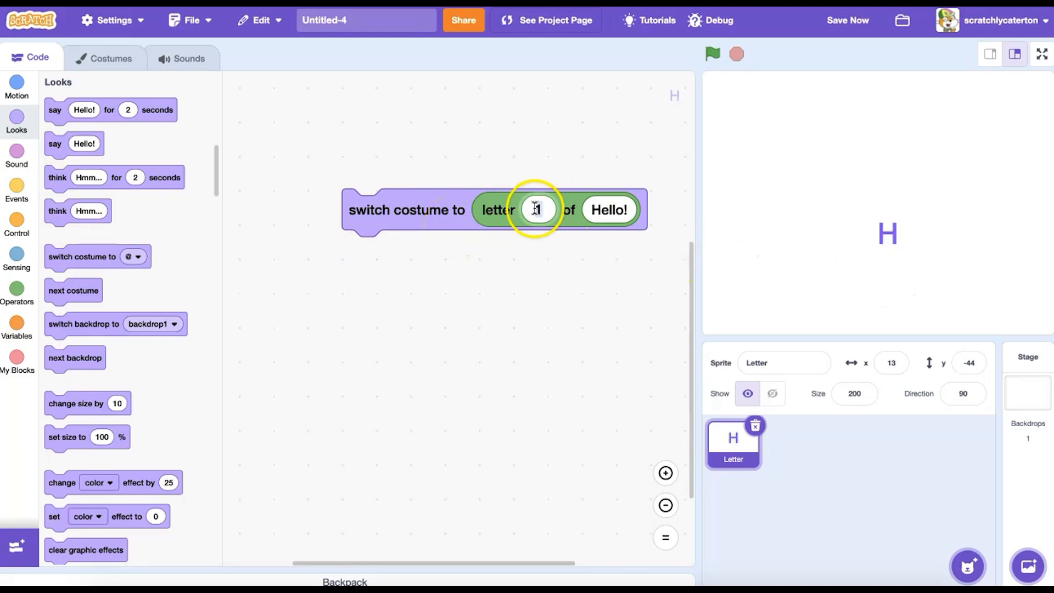
{"action": "type", "text": "2"}
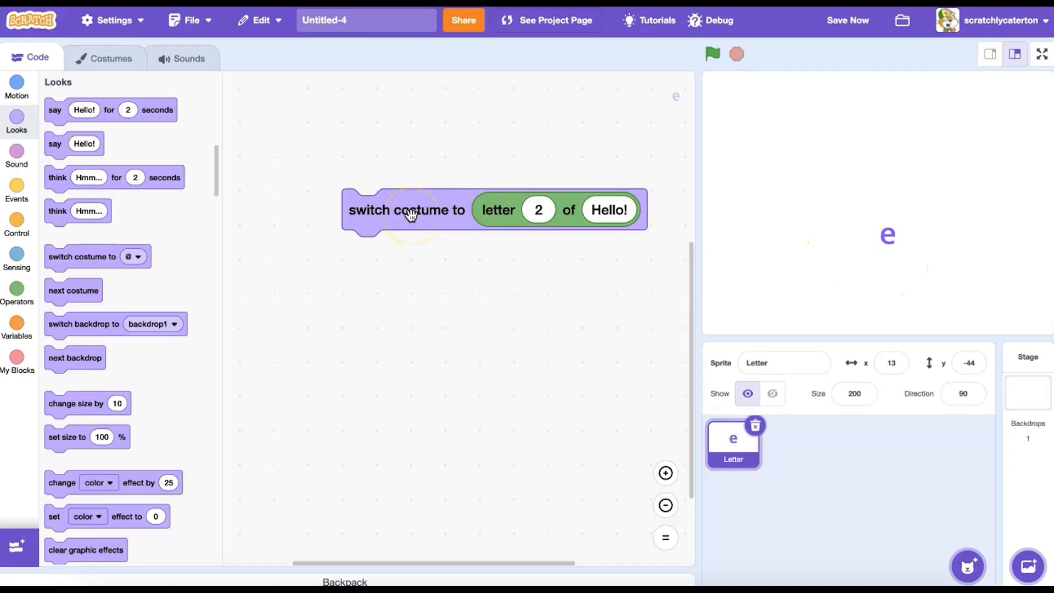
{"action": "left_click", "coordinate": [17, 324]}
{"action": "type", "text": "character number"}
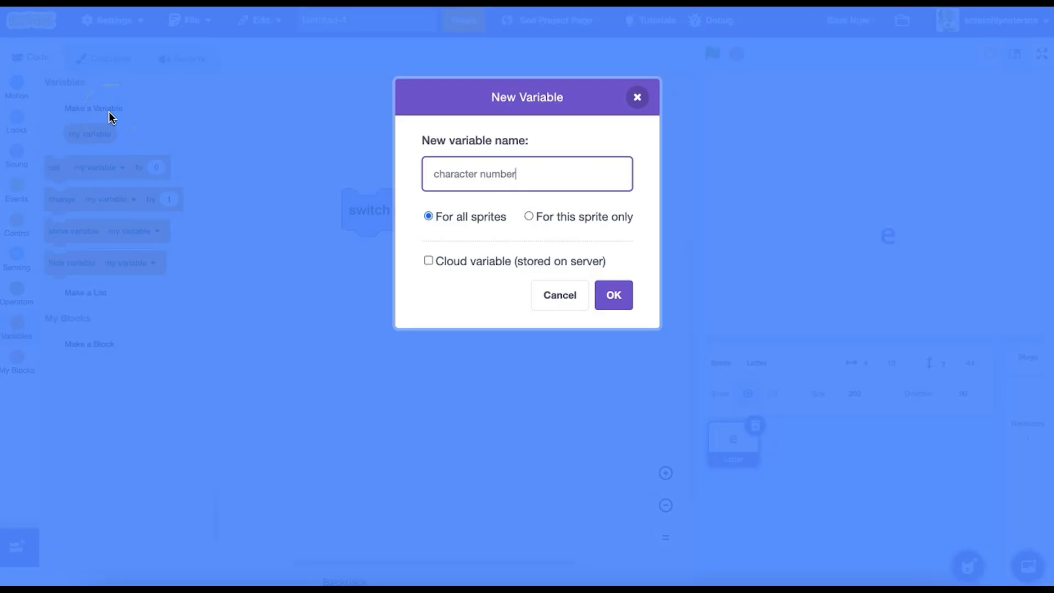
Create the 'character number' variable and add a repeat loop for the length of Hello!
{"action": "left_click", "coordinate": [614, 295]}
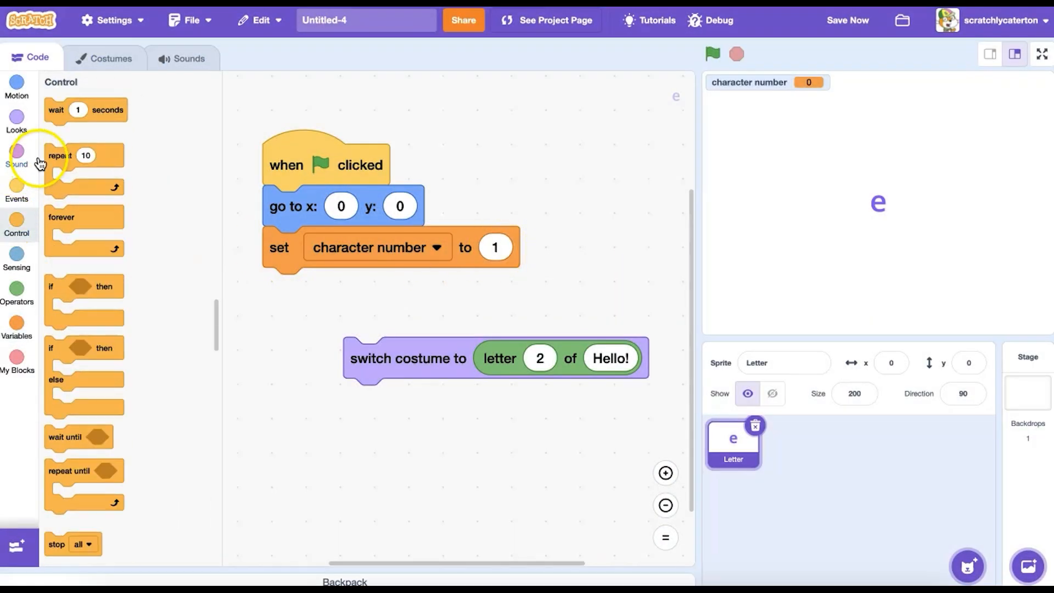
{"action": "left_click_drag", "start_coordinate": [84, 155], "coordinate": [329, 288]}
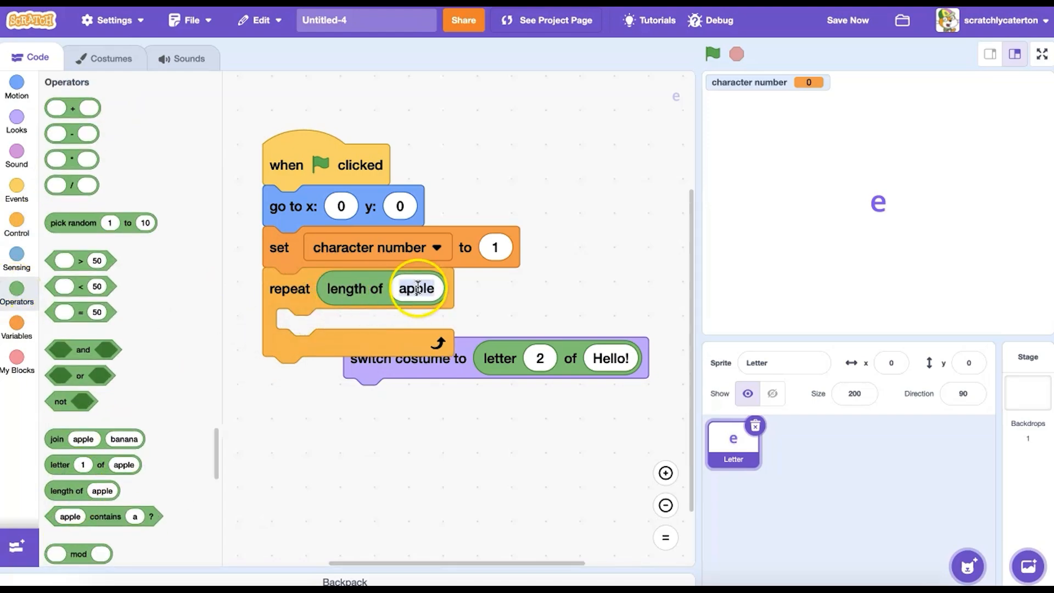
{"action": "type", "text": "Hello!"}
{"action": "type", "text": ".5"}
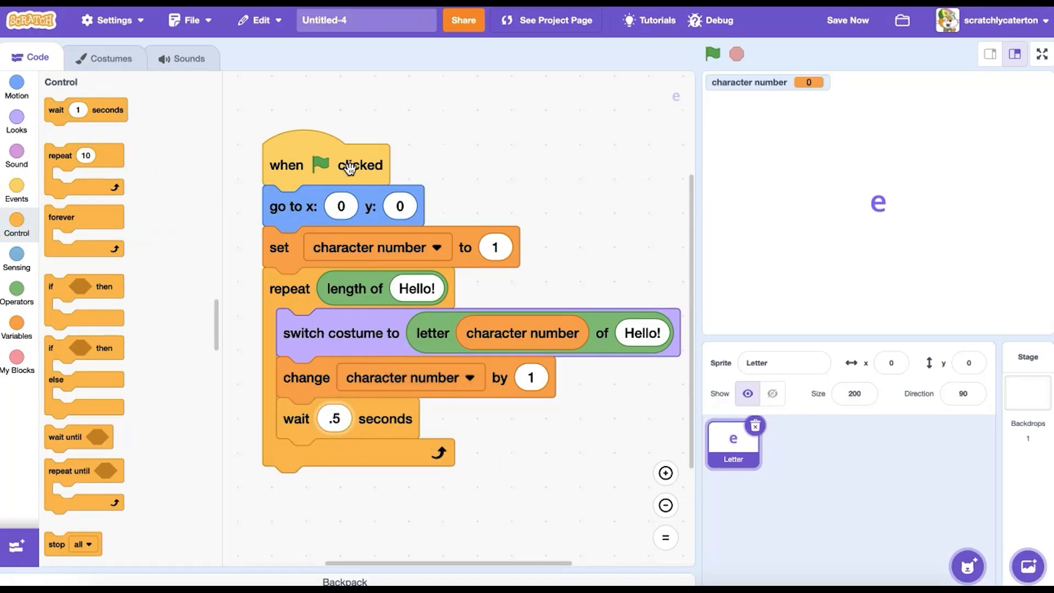
Run the script, then add 'create clone of myself' and 'move 30 steps' inside the loop
{"action": "left_click", "coordinate": [710, 54]}
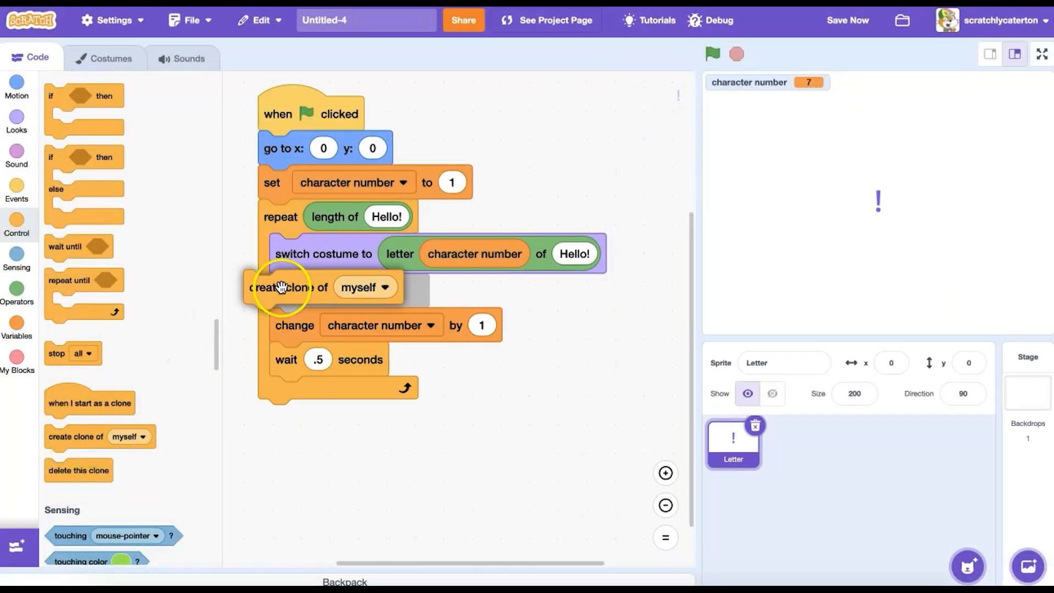
{"action": "left_click", "coordinate": [17, 93]}
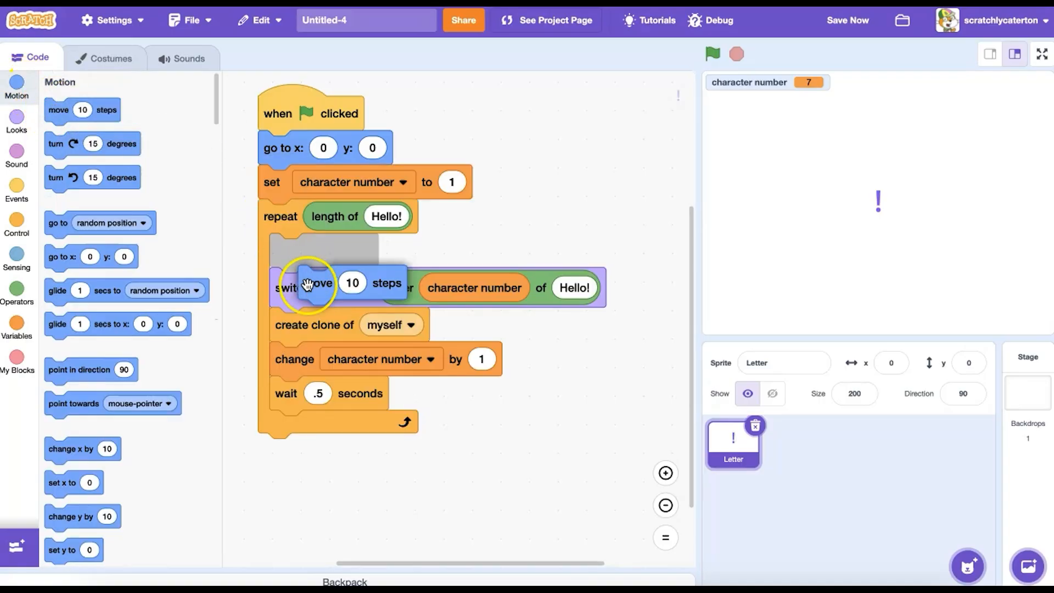
{"action": "left_click_drag", "start_coordinate": [319, 282], "coordinate": [299, 325]}
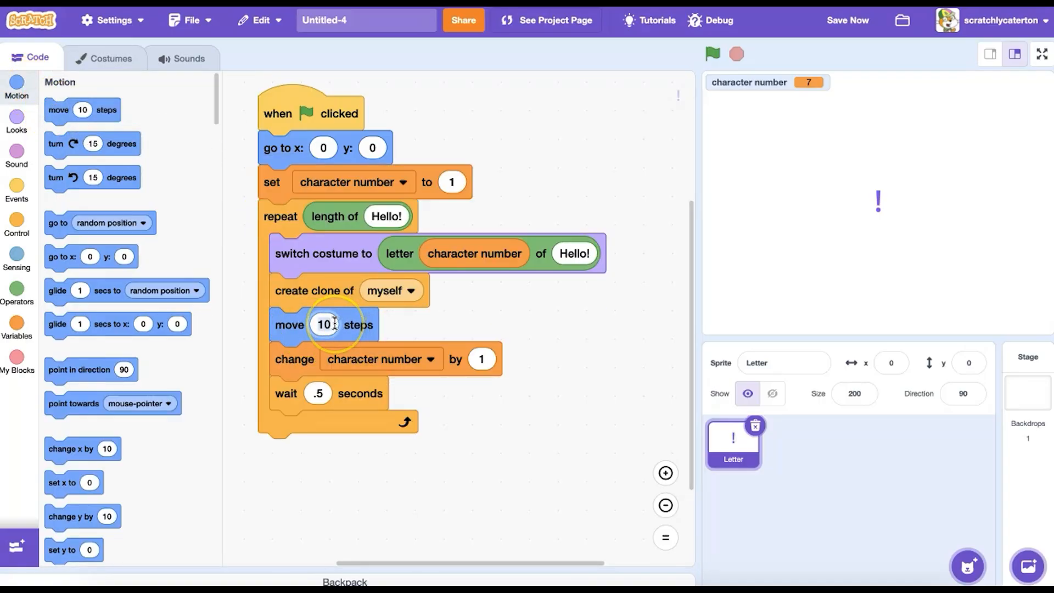
{"action": "type", "text": "30"}
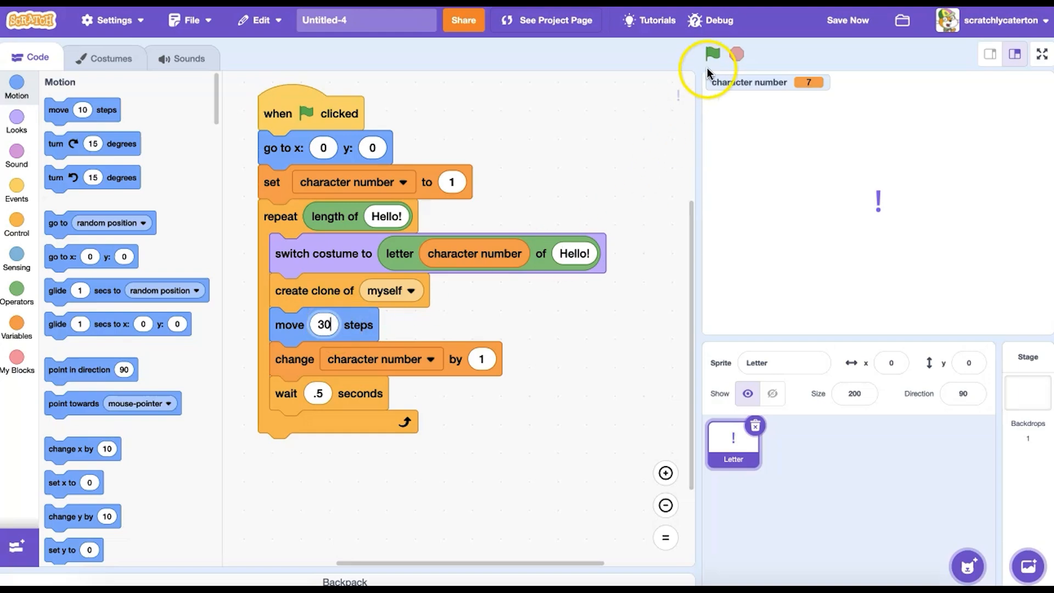
Add a clone-start show script, size 300%, x -150, move 40, colour effect 25, and test
{"action": "left_click", "coordinate": [712, 54]}
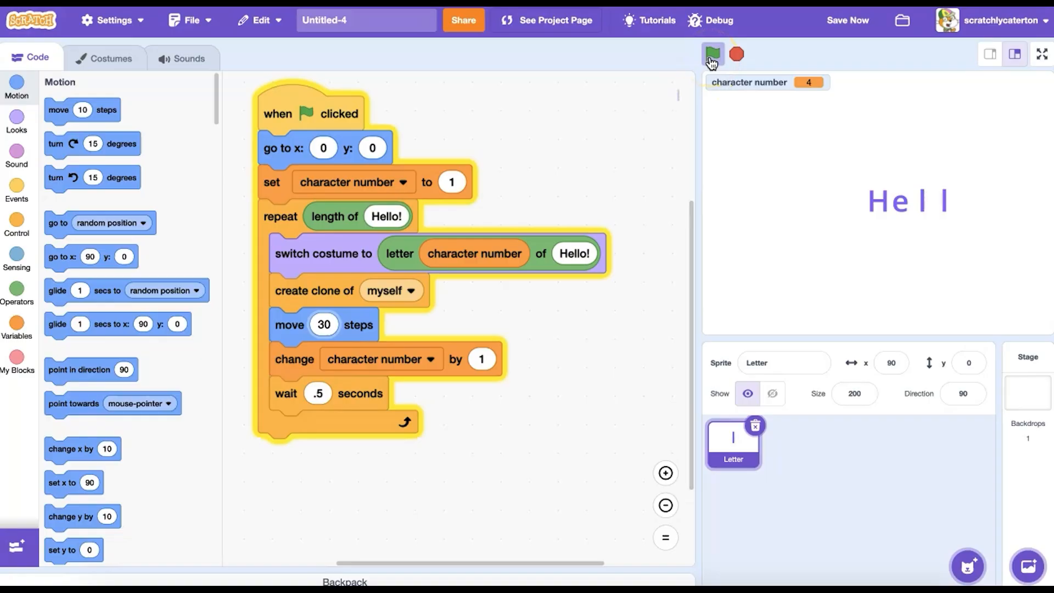
{"action": "left_click", "coordinate": [712, 53]}
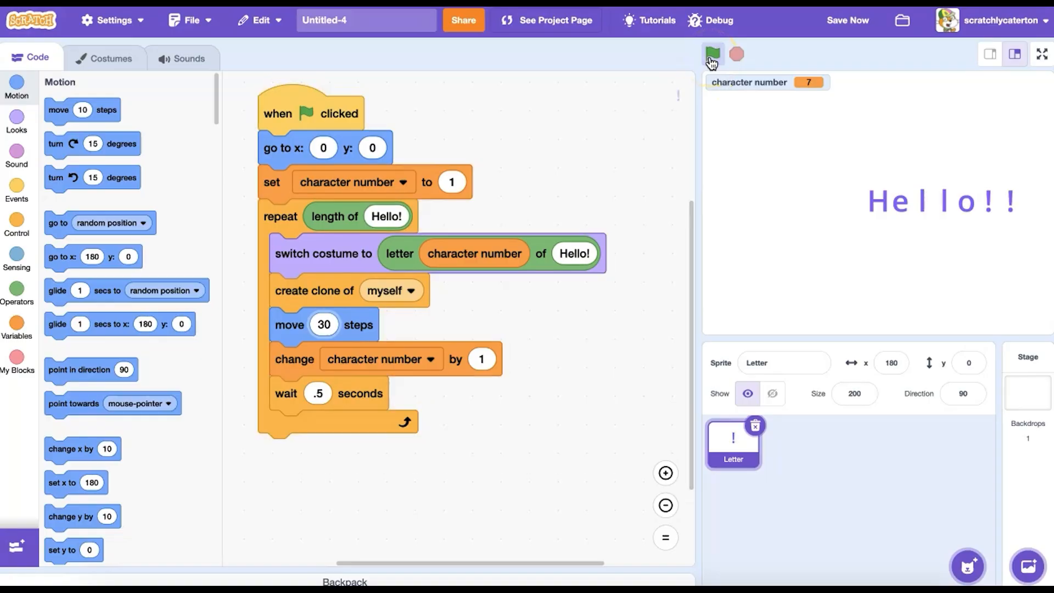
{"action": "left_click", "coordinate": [17, 119]}
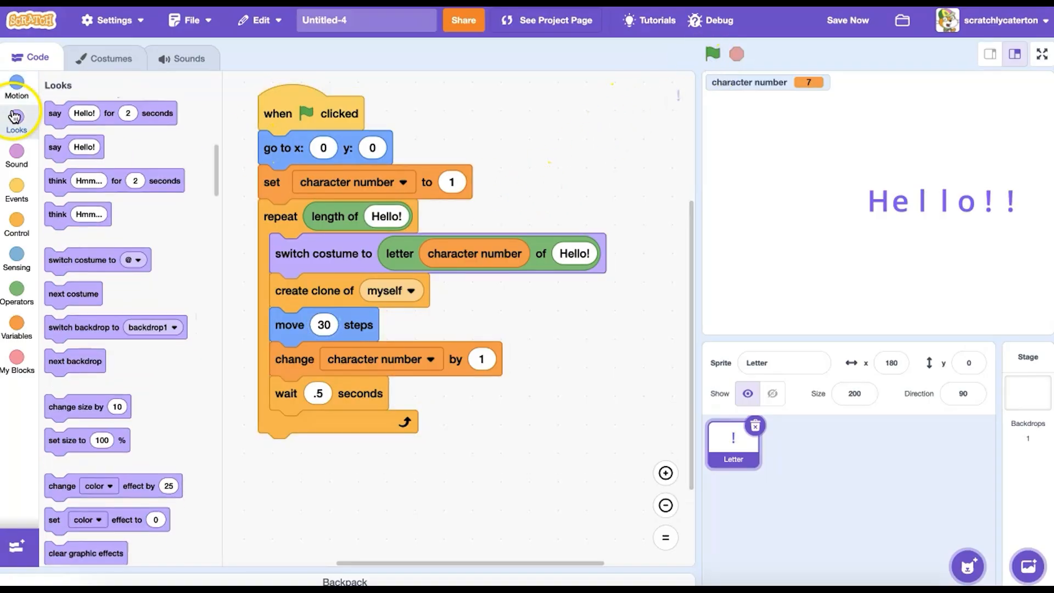
{"action": "scroll", "scroll_direction": "down", "scroll_amount": 3}
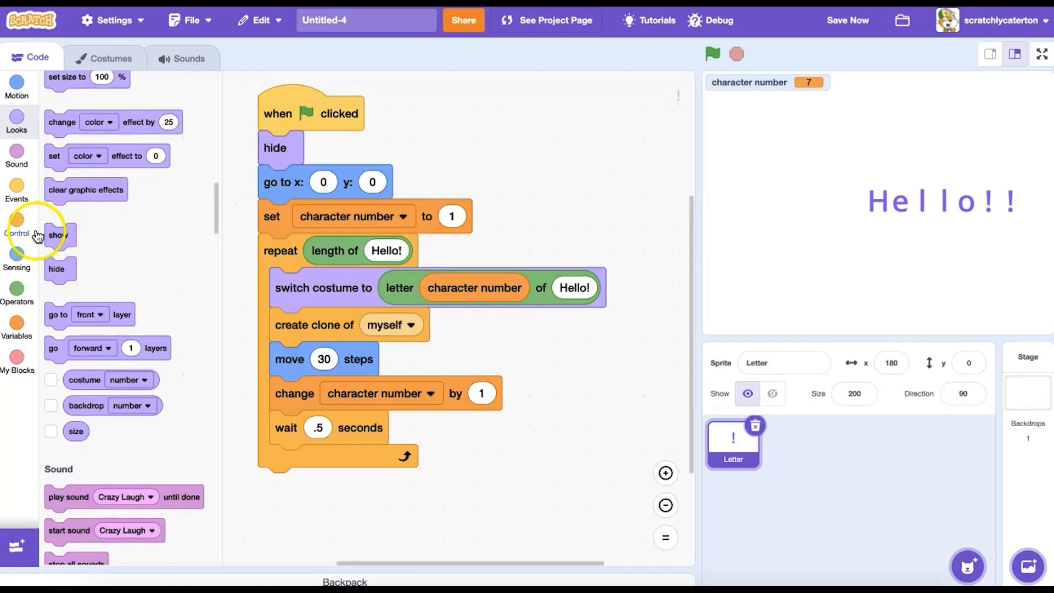
{"action": "left_click", "coordinate": [17, 226]}
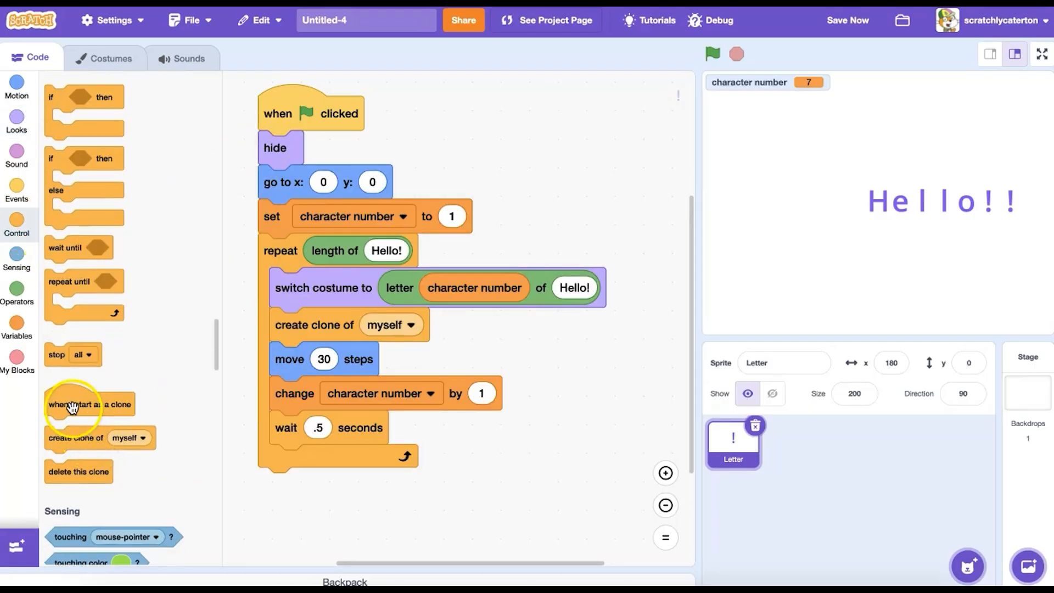
{"action": "left_click_drag", "start_coordinate": [88, 404], "coordinate": [309, 462]}
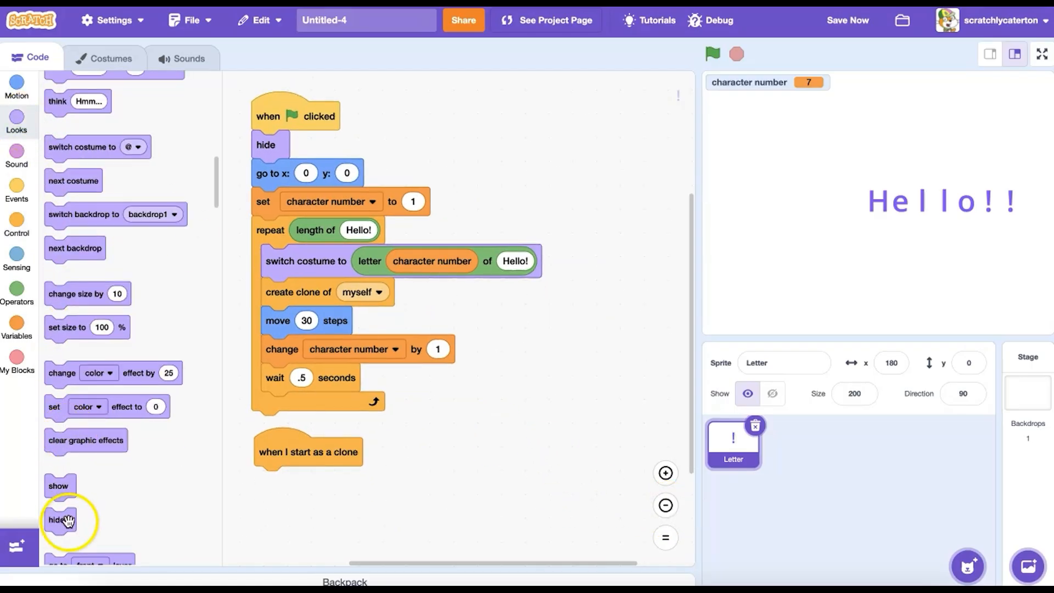
{"action": "left_click", "coordinate": [712, 53]}
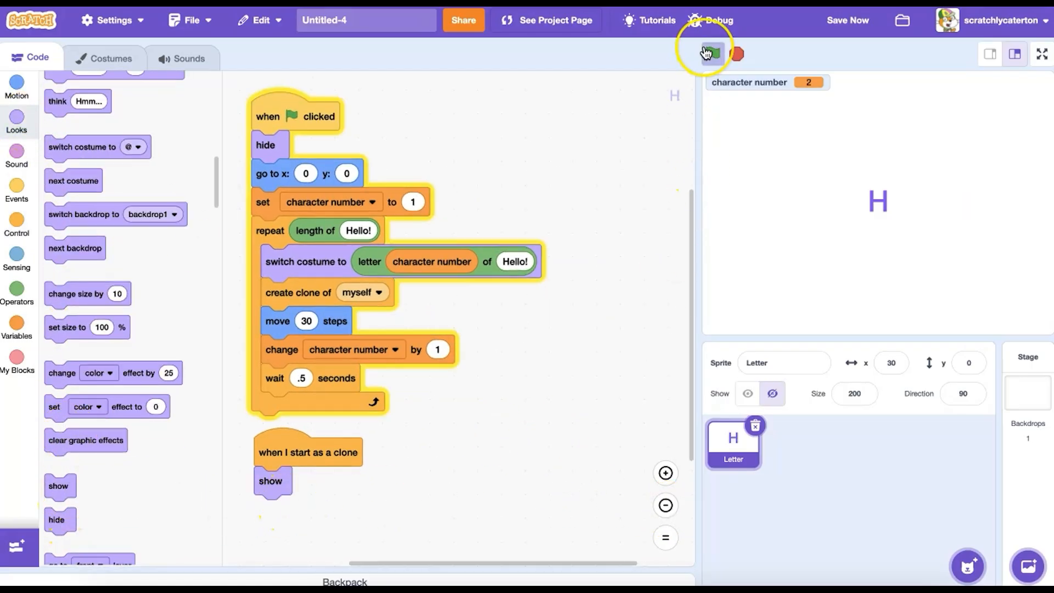
{"action": "left_click", "coordinate": [714, 53]}
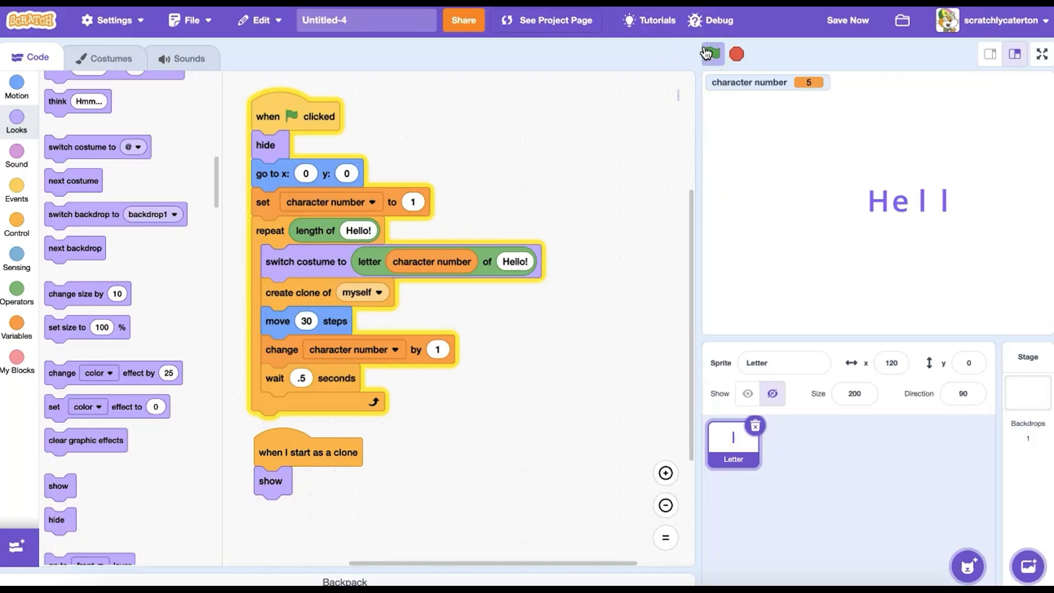
{"action": "left_click", "coordinate": [714, 53]}
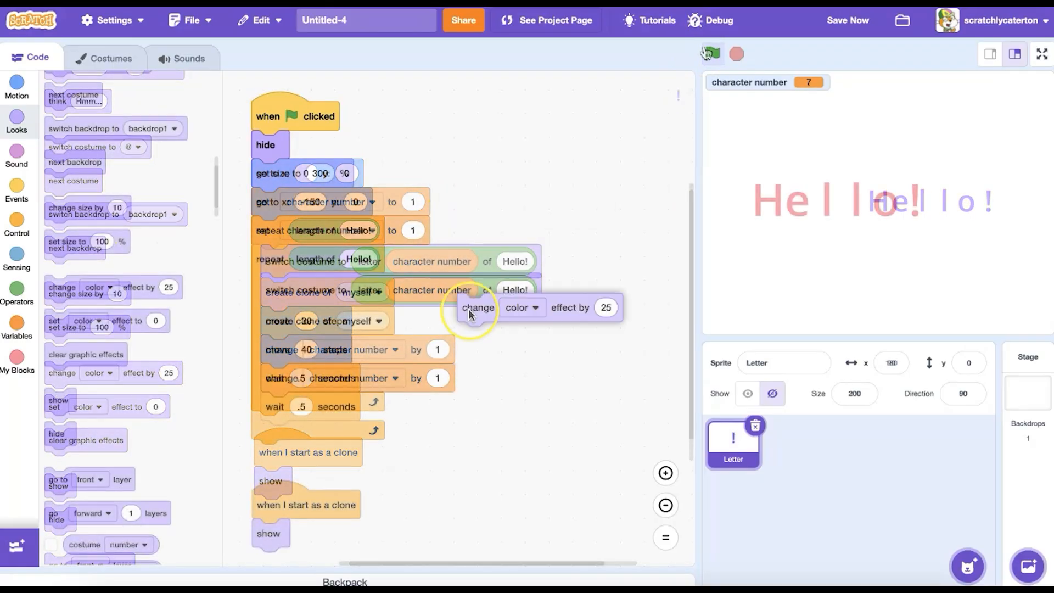
{"action": "left_click", "coordinate": [715, 53]}
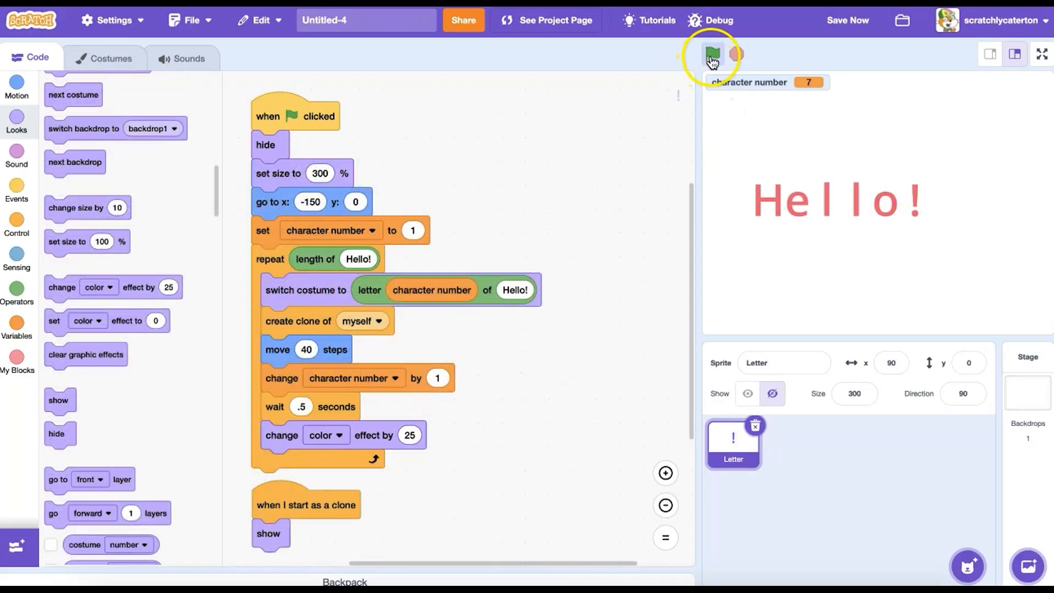
{"action": "left_click", "coordinate": [712, 52]}
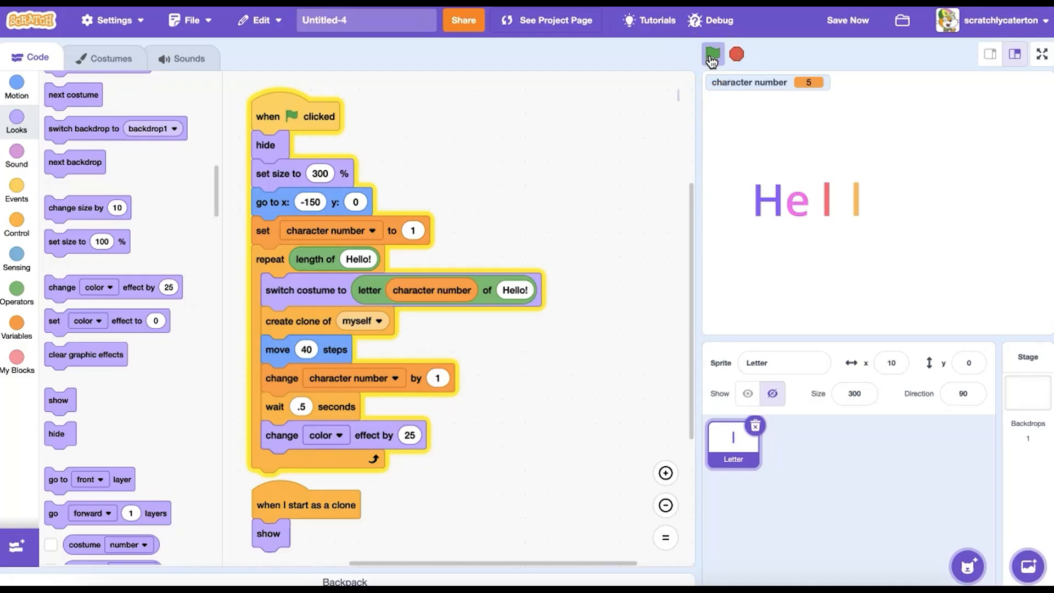
{"action": "left_click", "coordinate": [713, 52]}
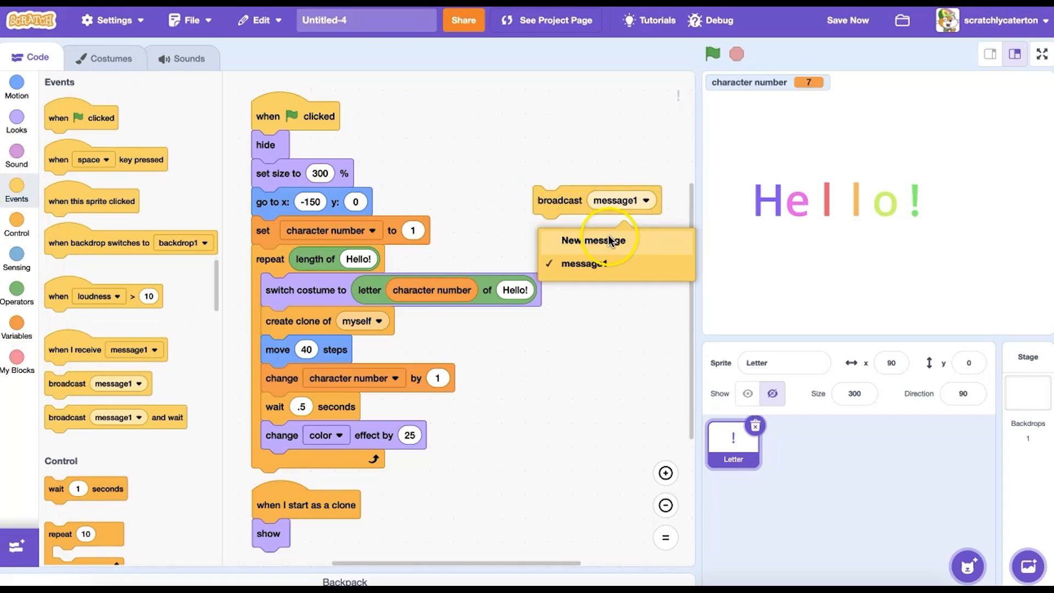
Create a 'clear' broadcast message whose receiver script deletes each clone
{"action": "left_click", "coordinate": [589, 240]}
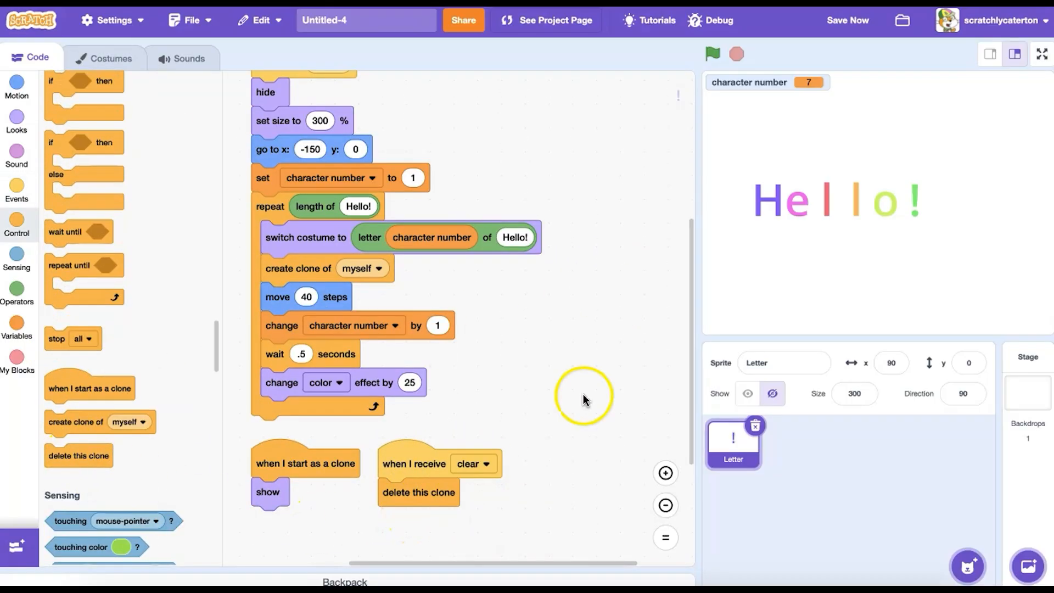
Run the project so text render prints 'Hello!' and then 'How are you?'
{"action": "left_click", "coordinate": [712, 53]}
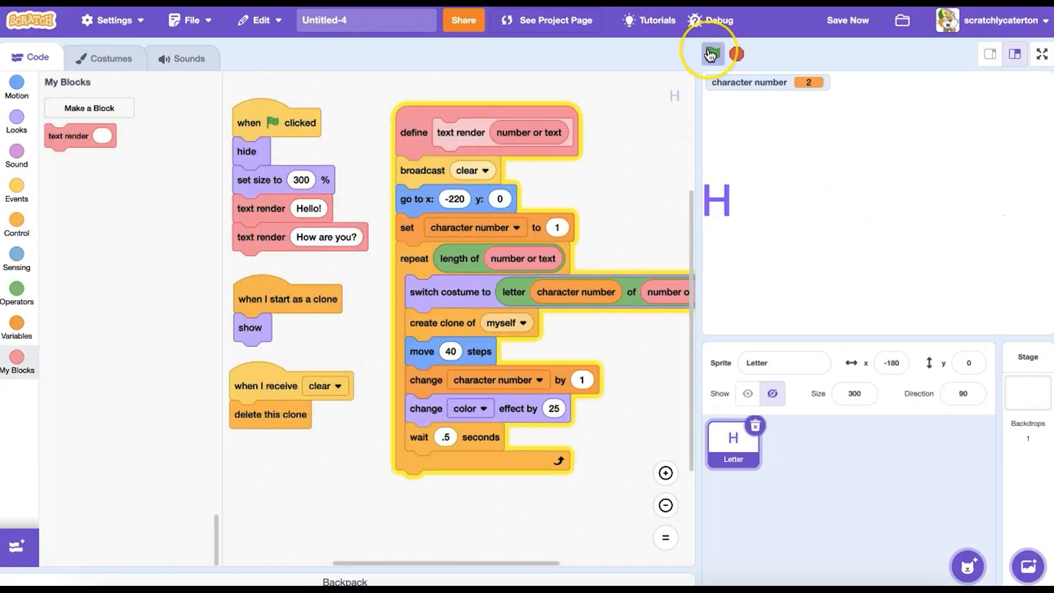
{"action": "left_click", "coordinate": [713, 53]}
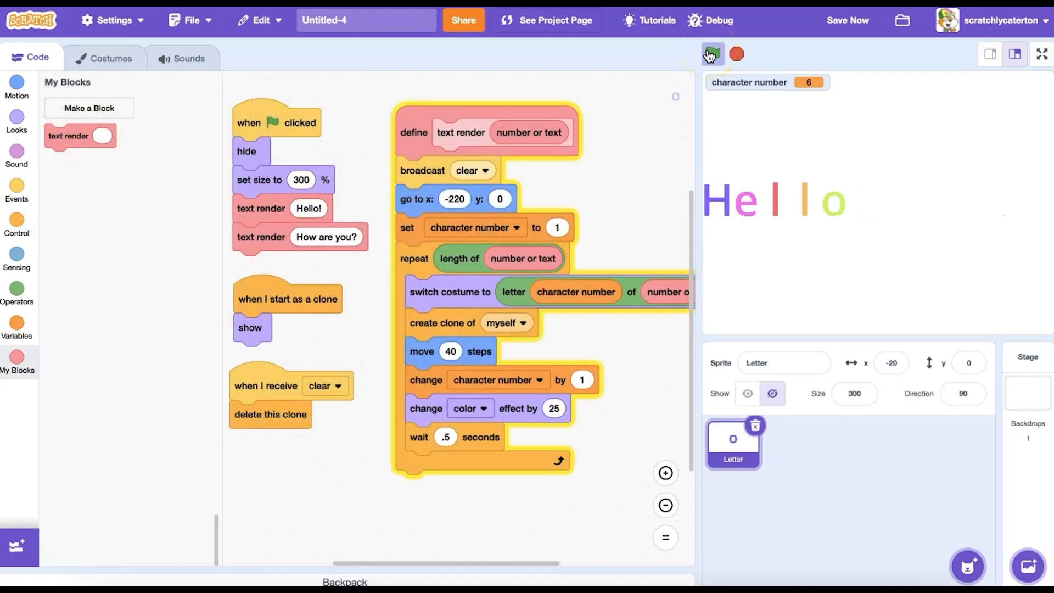
{"action": "left_click", "coordinate": [713, 54]}
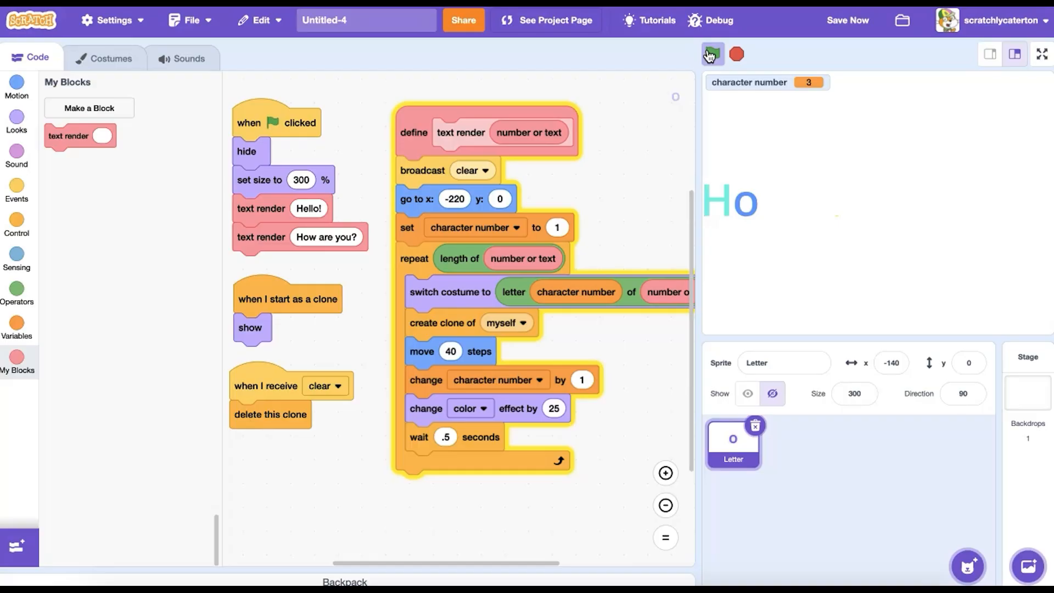
{"action": "left_click", "coordinate": [713, 54]}
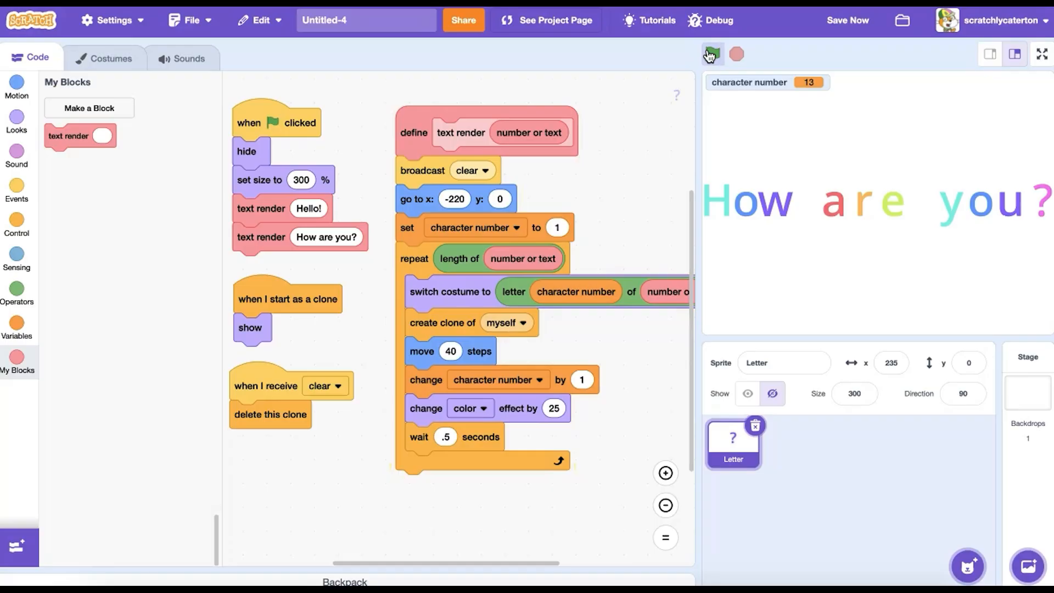
{"action": "left_click", "coordinate": [105, 58]}
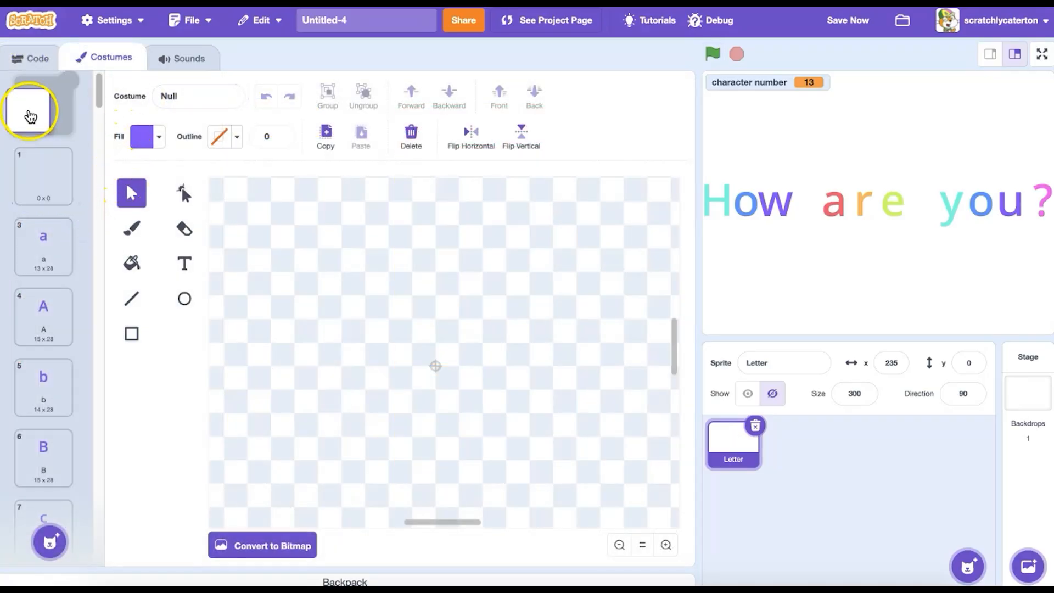
In the sprite's script, change the render text to 'I love to <code>!'
{"action": "left_click", "coordinate": [32, 57]}
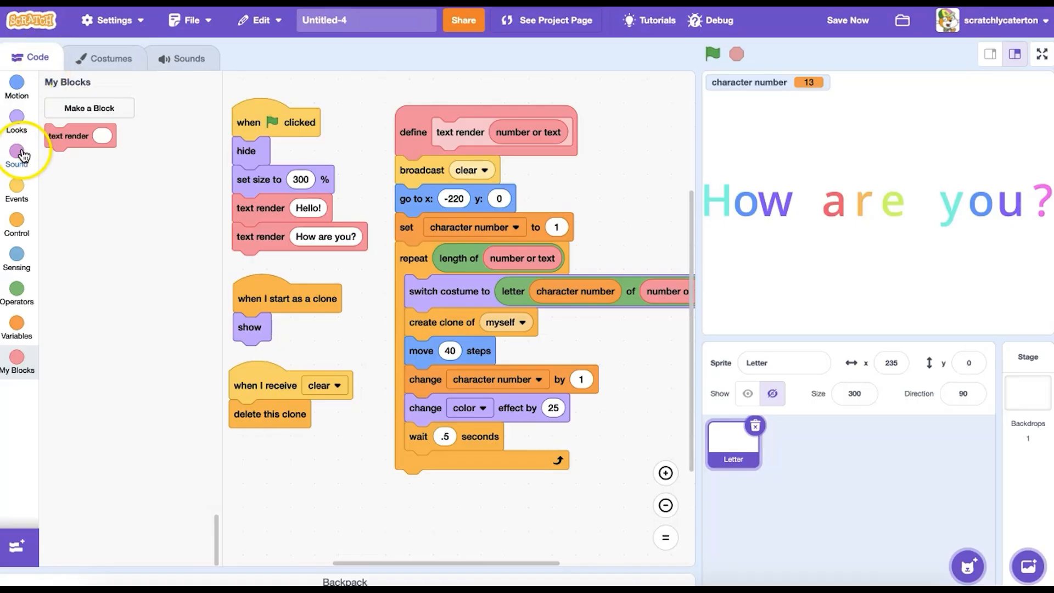
{"action": "left_click", "coordinate": [18, 123]}
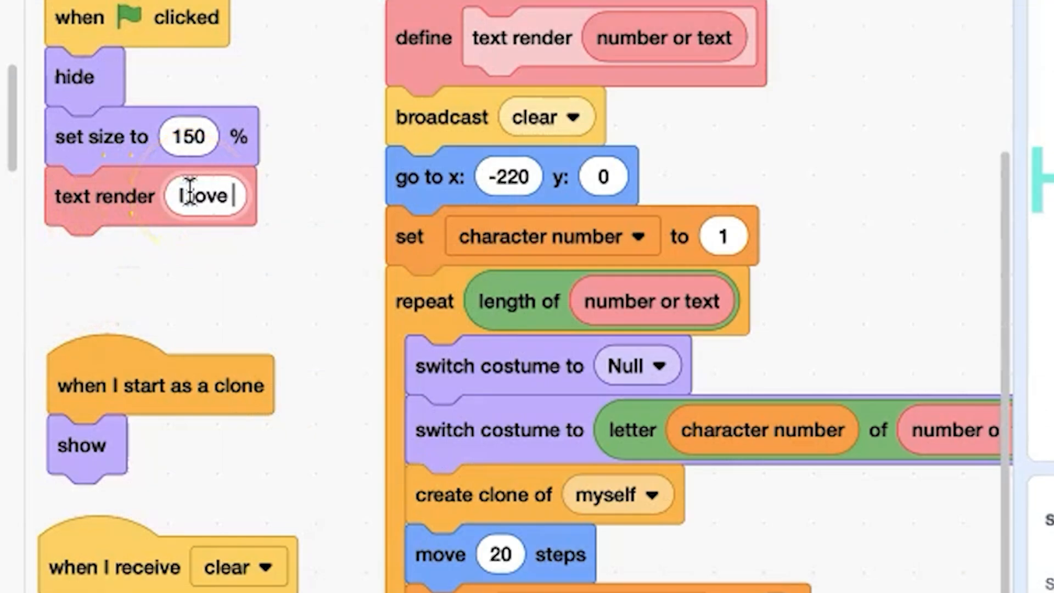
{"action": "type", "text": "to <code>"}
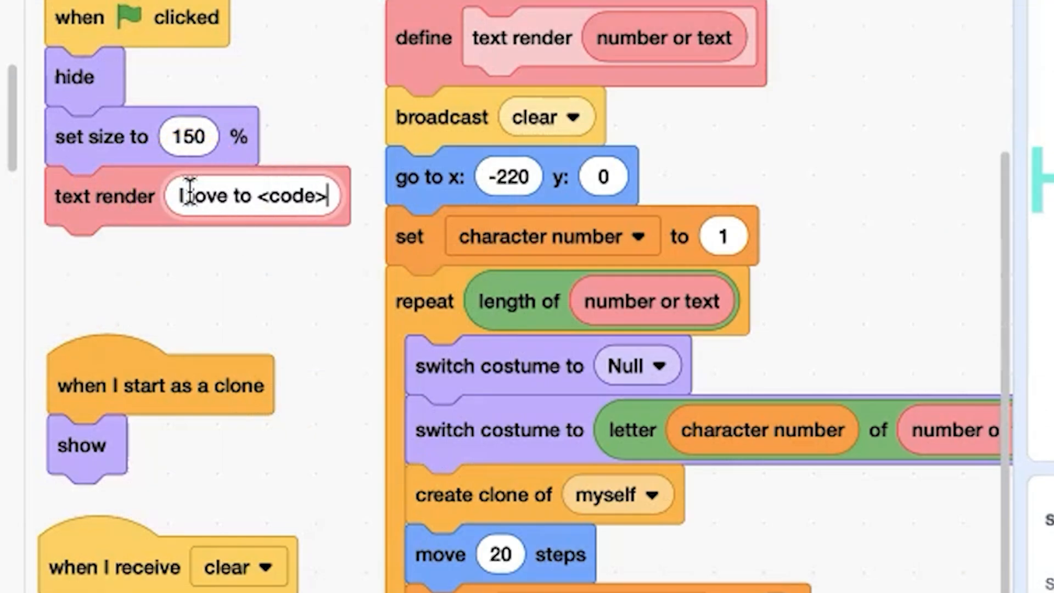
{"action": "type", "text": "!"}
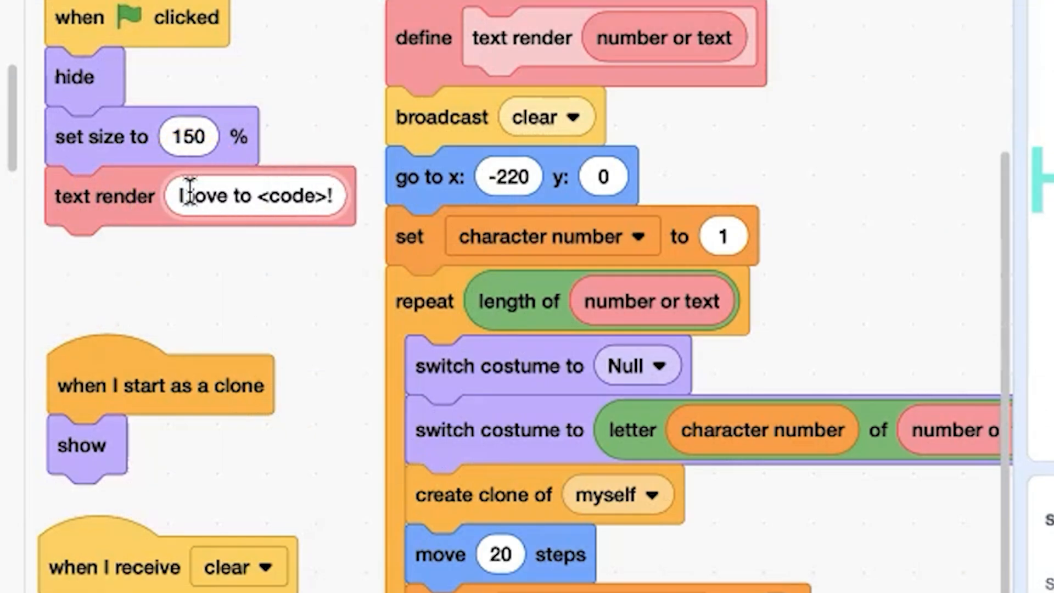
Run the green flag so the stage prints I love to code ! at 150%
{"action": "left_click", "coordinate": [714, 53]}
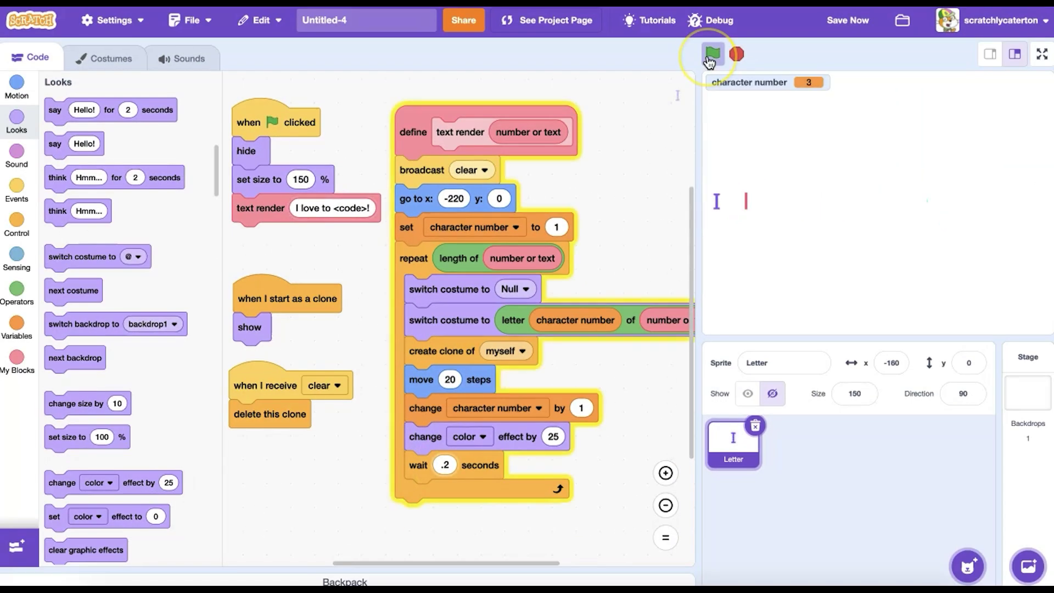
{"action": "left_click", "coordinate": [714, 53]}
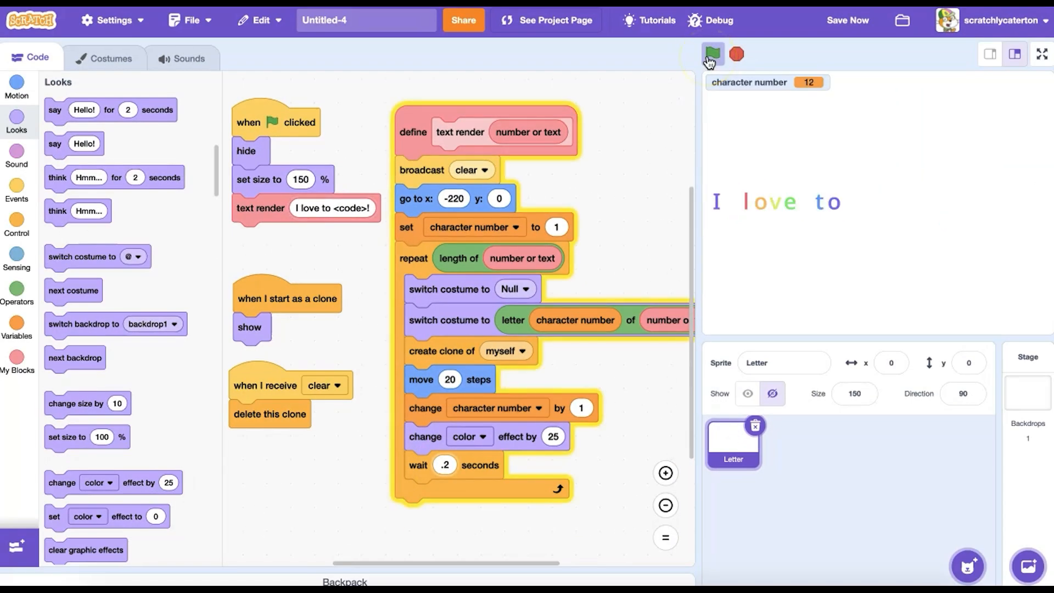
{"action": "left_click", "coordinate": [713, 52]}
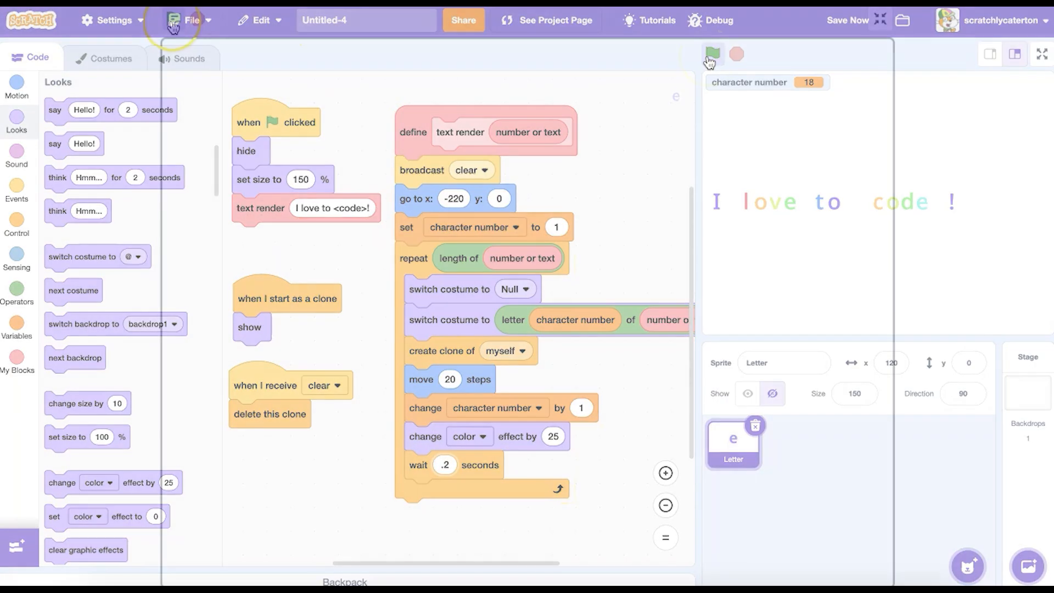
Show the stage full screen and run the evenly spaced and kerned Hello! renders
{"action": "left_click", "coordinate": [1038, 53]}
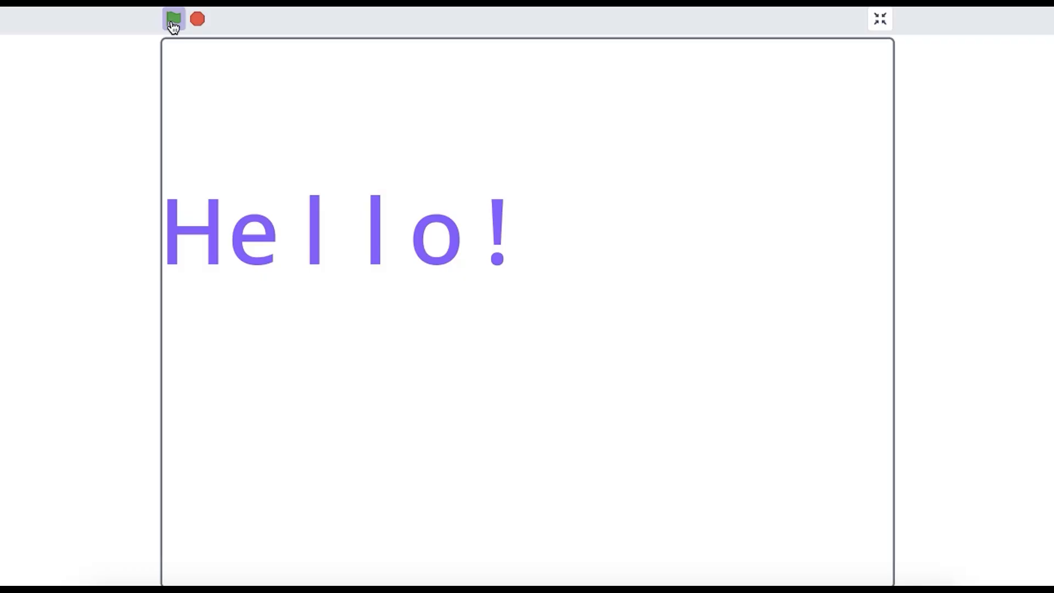
{"action": "left_click", "coordinate": [173, 19]}
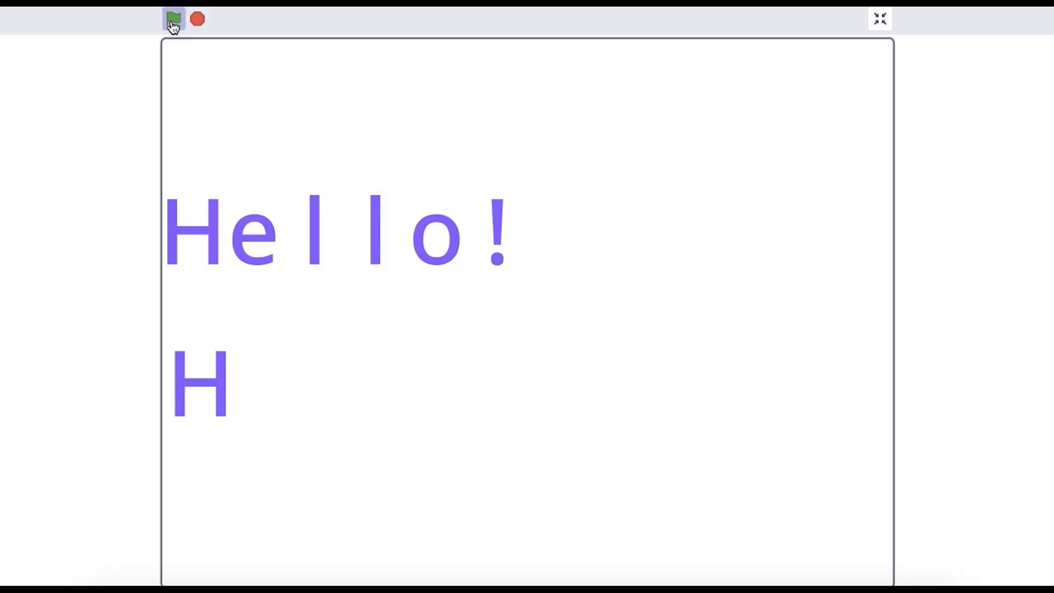
{"action": "left_click", "coordinate": [172, 19]}
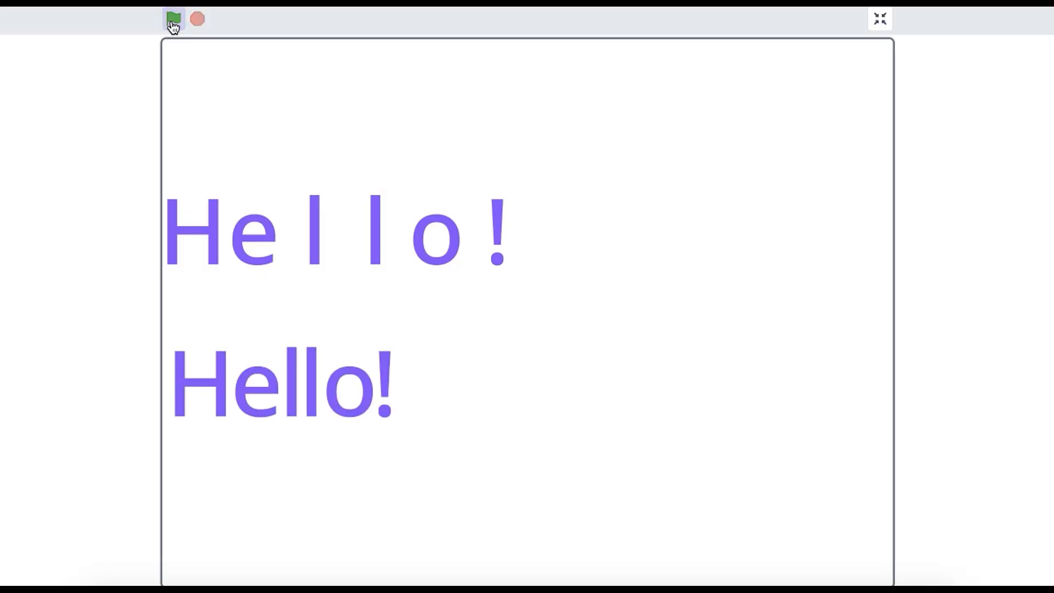
{"action": "left_click", "coordinate": [878, 19]}
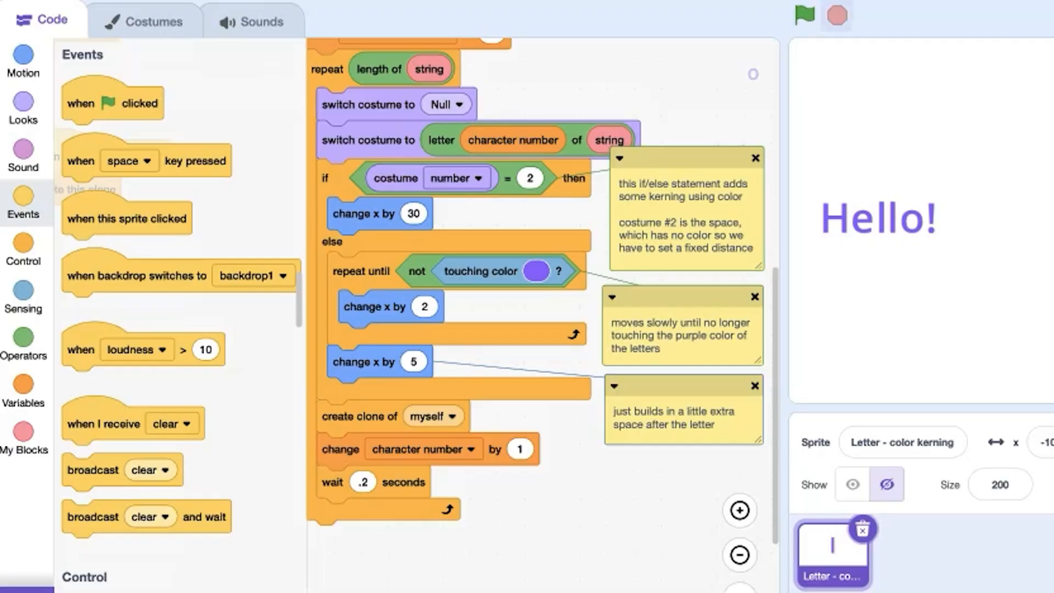
Run the colour-kerning version, then print Text Rendering and Text Generation full screen
{"action": "left_click", "coordinate": [806, 16]}
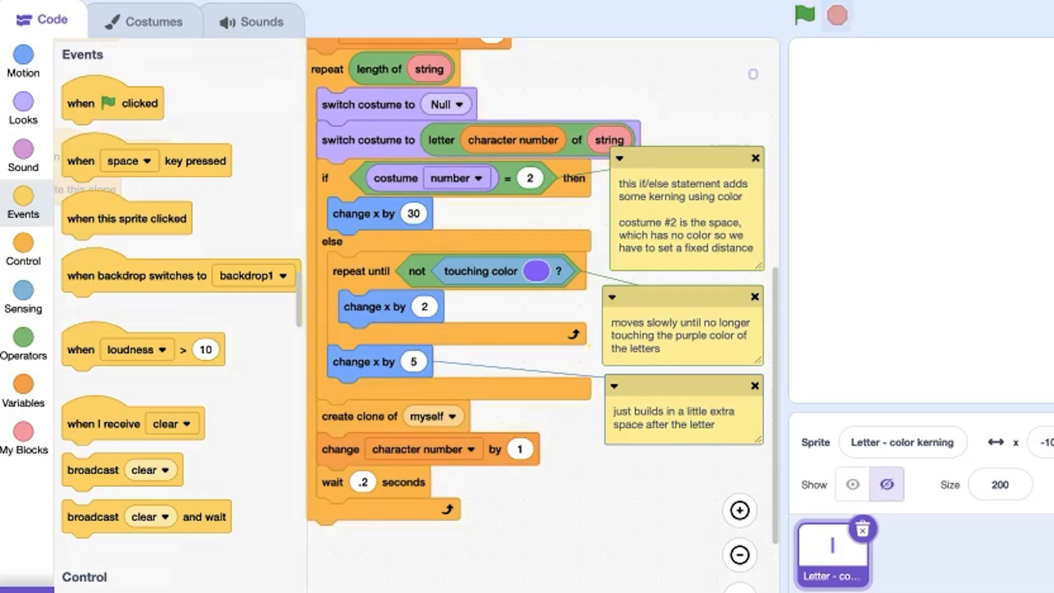
{"action": "left_click", "coordinate": [803, 15]}
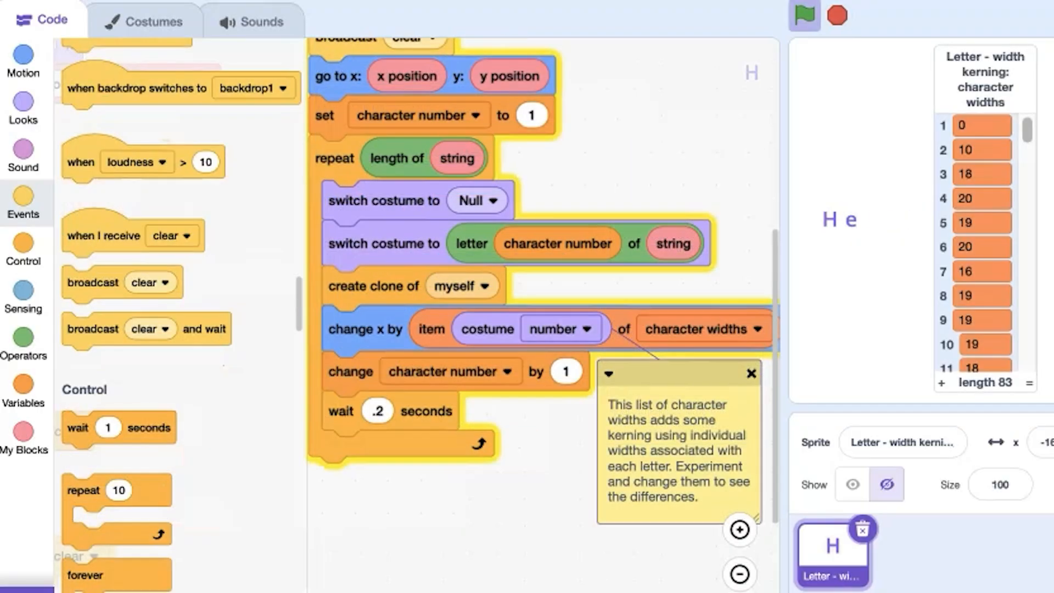
{"action": "left_click", "coordinate": [802, 16]}
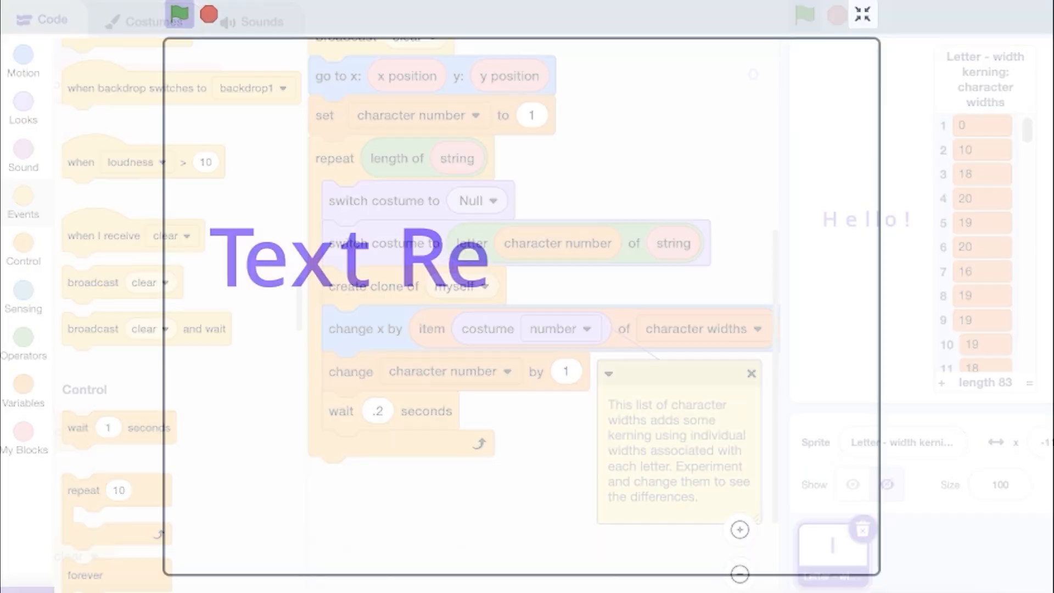
{"action": "left_click", "coordinate": [179, 15]}
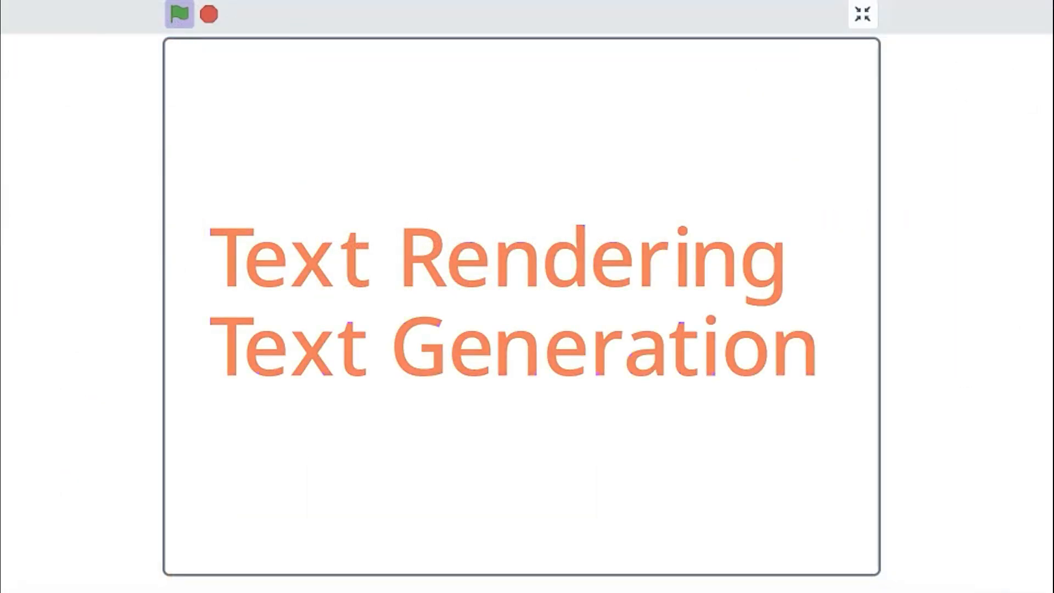